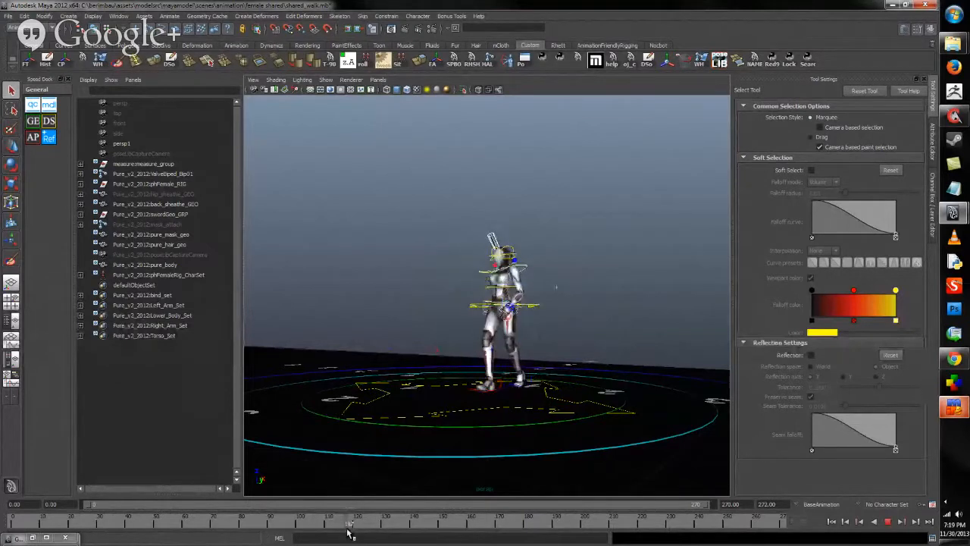
Scrub the Maya time slider forward so the rigged character takes a later pose
{"action": "left_click_drag", "start_coordinate": [351, 527], "coordinate": [411, 528]}
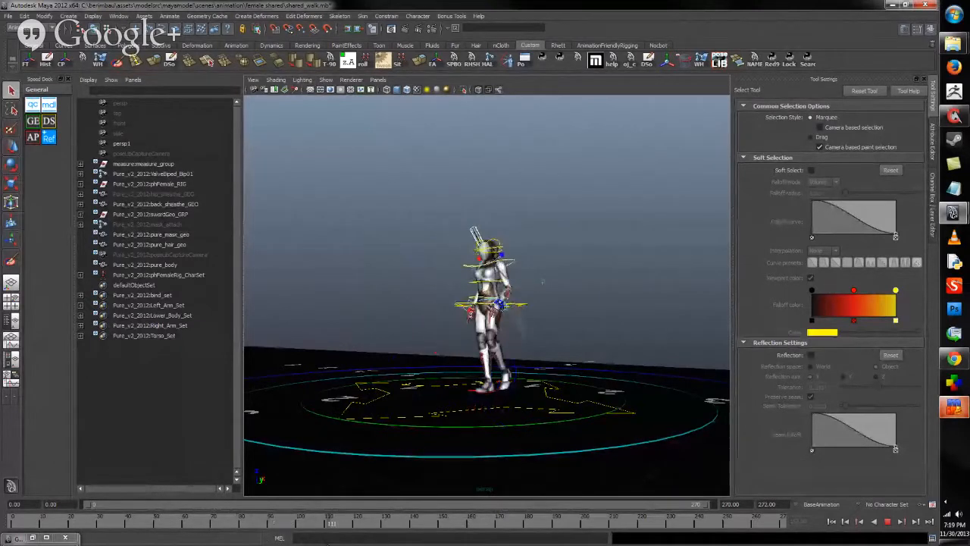
Bring up the gameplay screenshot of the fighter in the stone tower in Windows Photo Viewer
{"action": "left_click", "coordinate": [334, 521]}
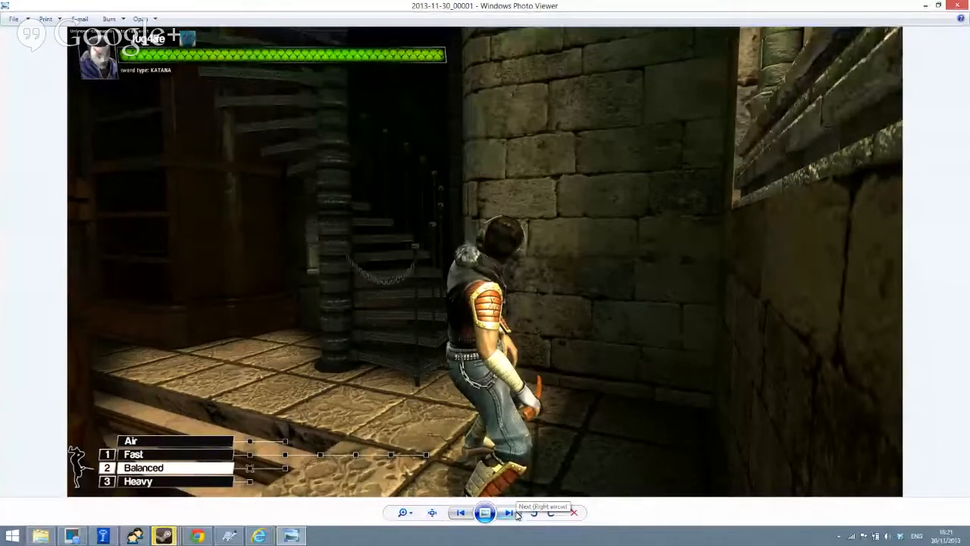
{"action": "left_click", "coordinate": [506, 512]}
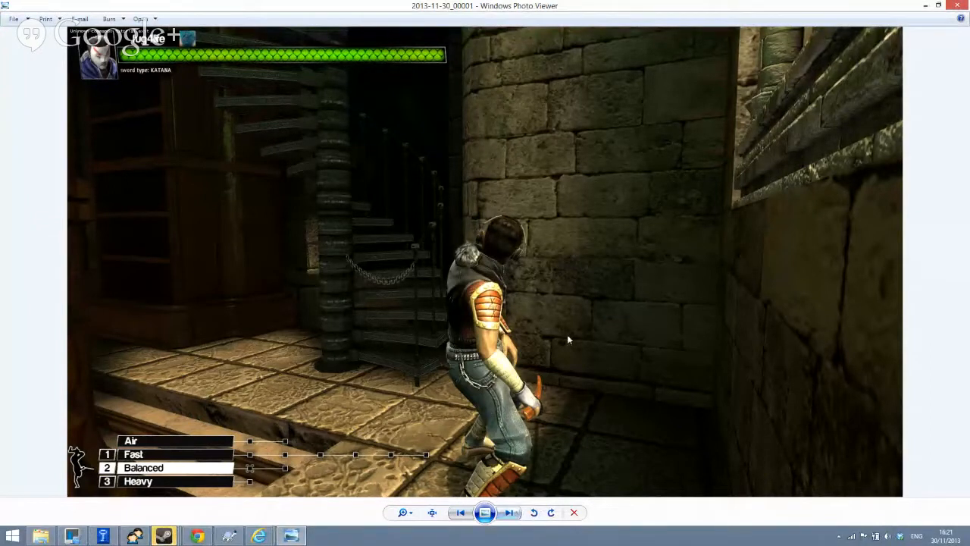
{"action": "mouse_move", "coordinate": [810, 3]}
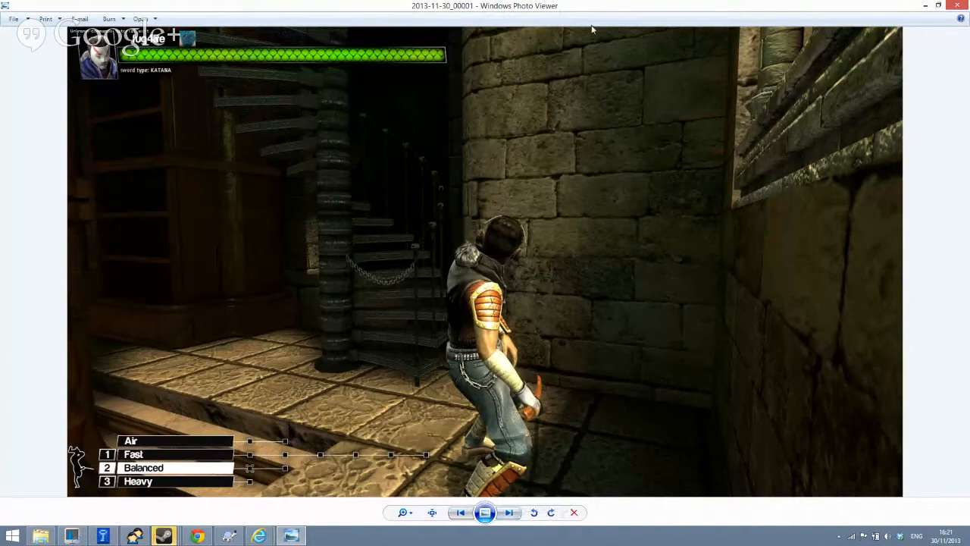
{"action": "mouse_move", "coordinate": [630, 391]}
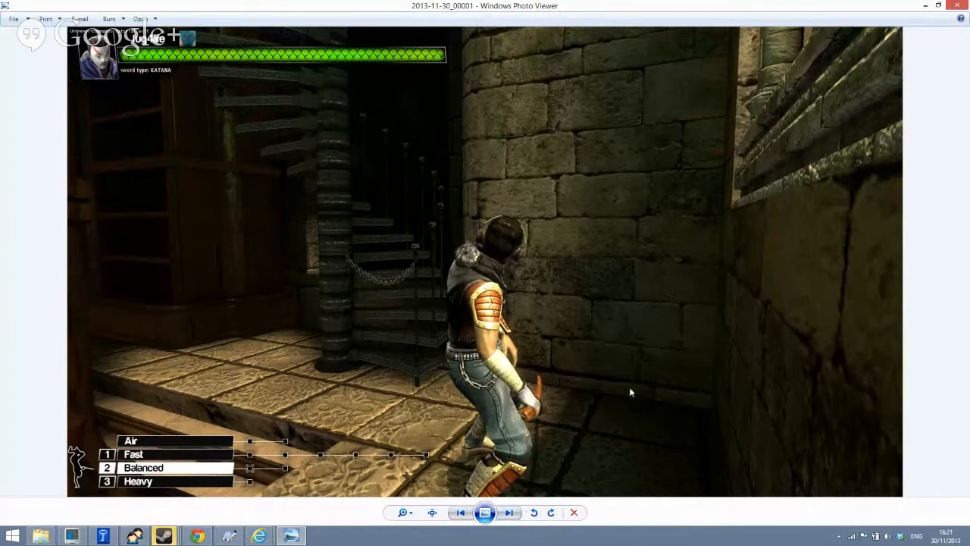
{"action": "mouse_move", "coordinate": [607, 321]}
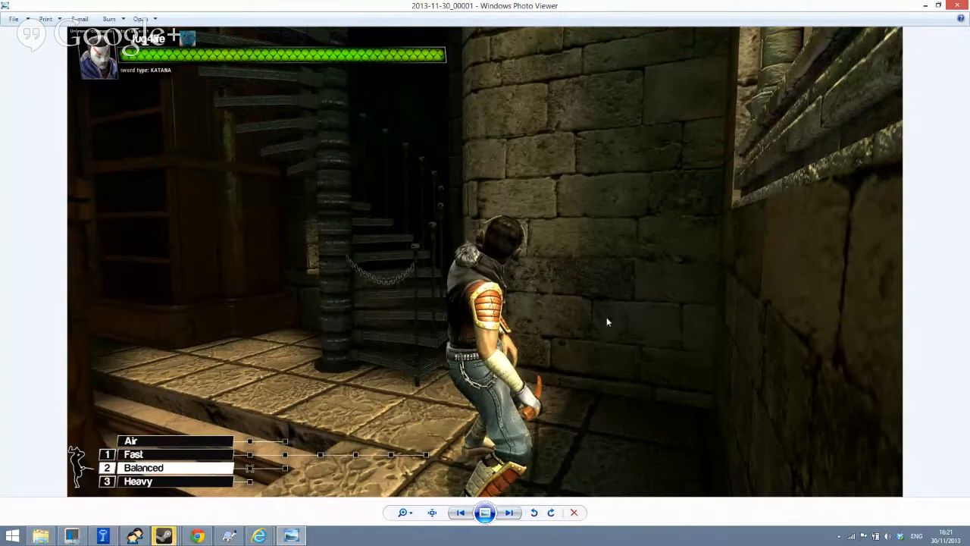
{"action": "mouse_move", "coordinate": [592, 433]}
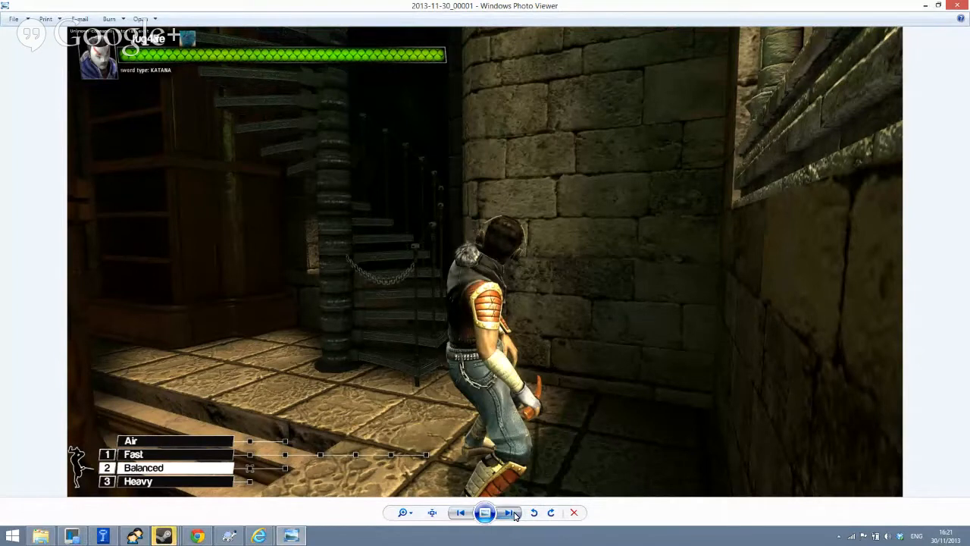
Page forward through the Blade Symphony screenshots, from the Katanas stats screen to the snowy courtyard shots
{"action": "left_click", "coordinate": [510, 512]}
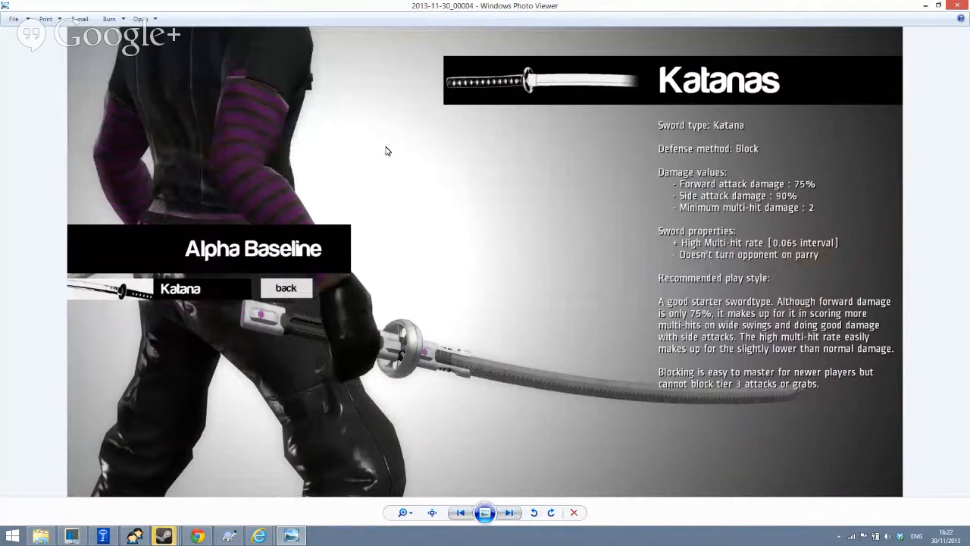
{"action": "mouse_move", "coordinate": [531, 200]}
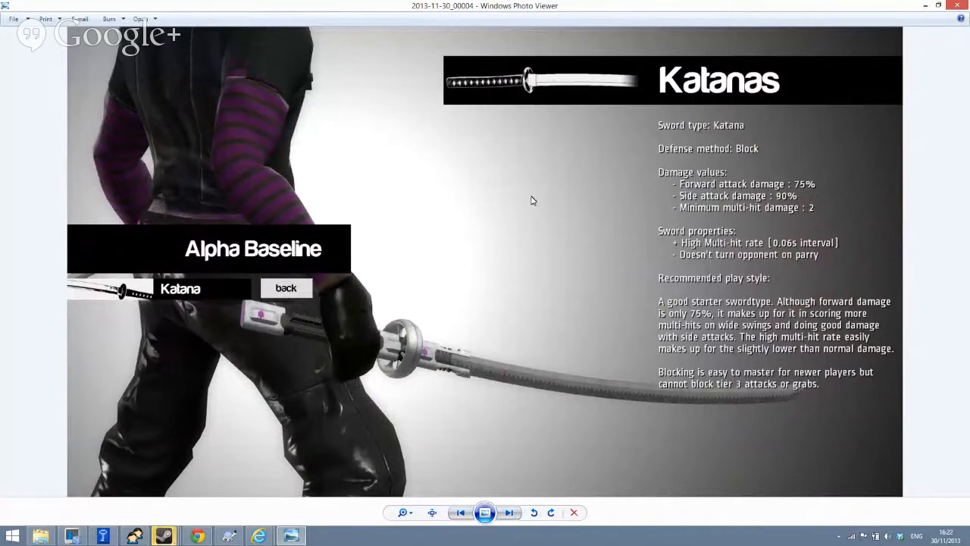
{"action": "mouse_move", "coordinate": [431, 197]}
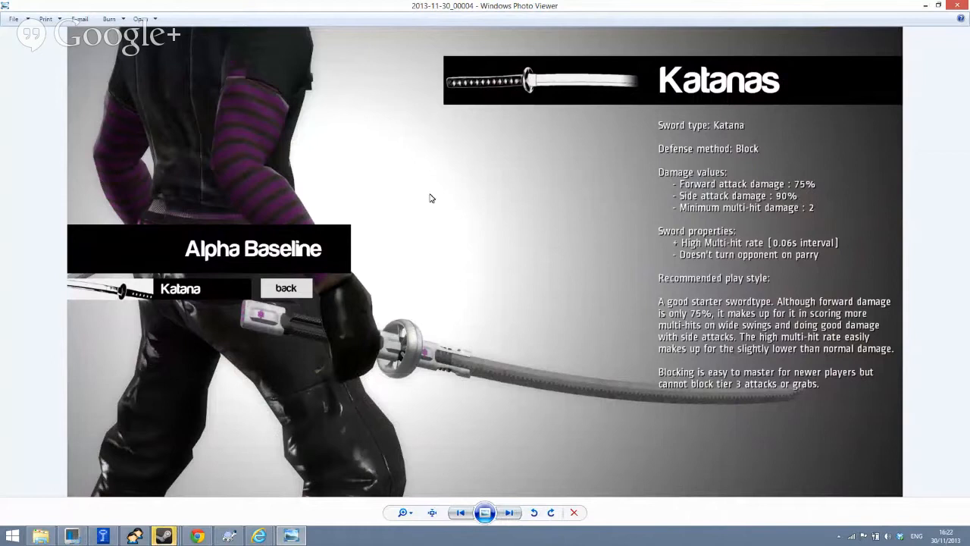
{"action": "mouse_move", "coordinate": [740, 543]}
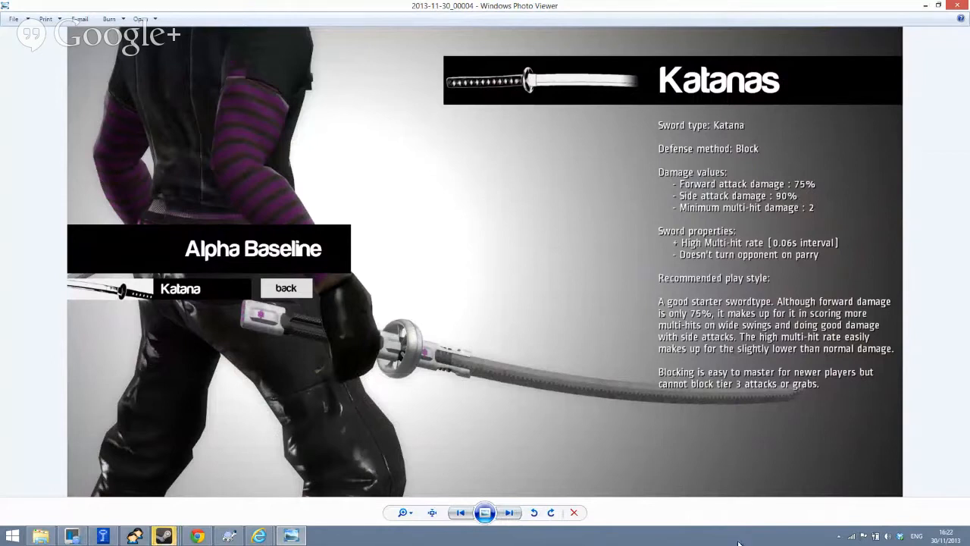
{"action": "mouse_move", "coordinate": [509, 512]}
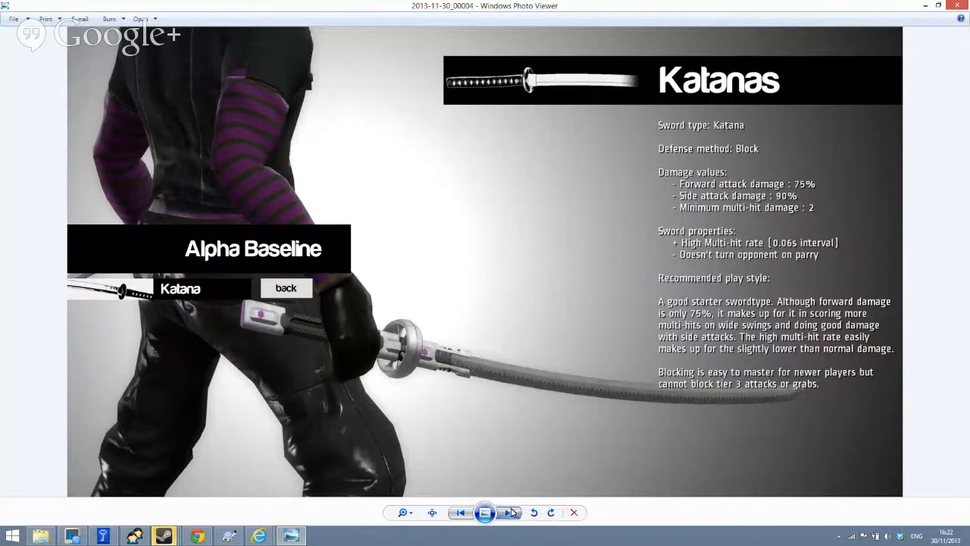
{"action": "left_click", "coordinate": [507, 513]}
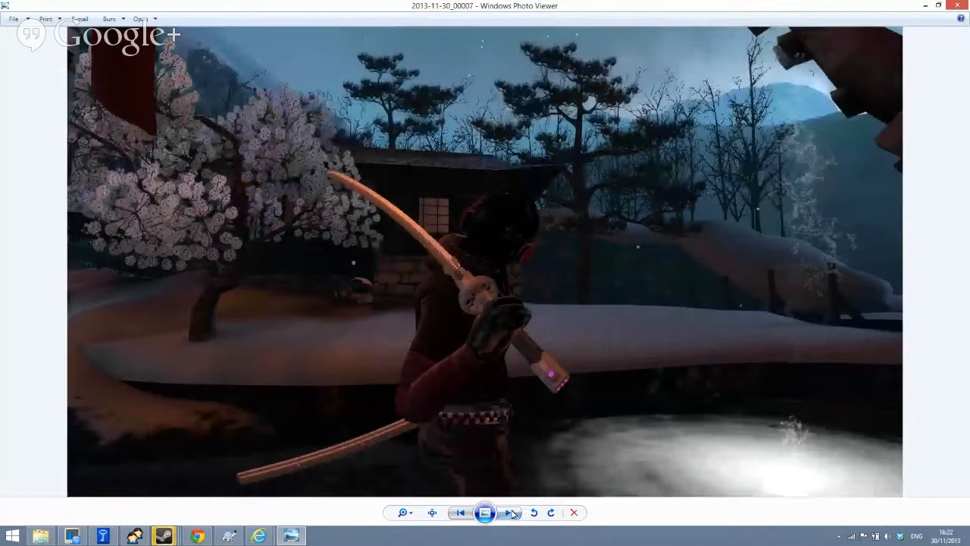
{"action": "left_click", "coordinate": [510, 512]}
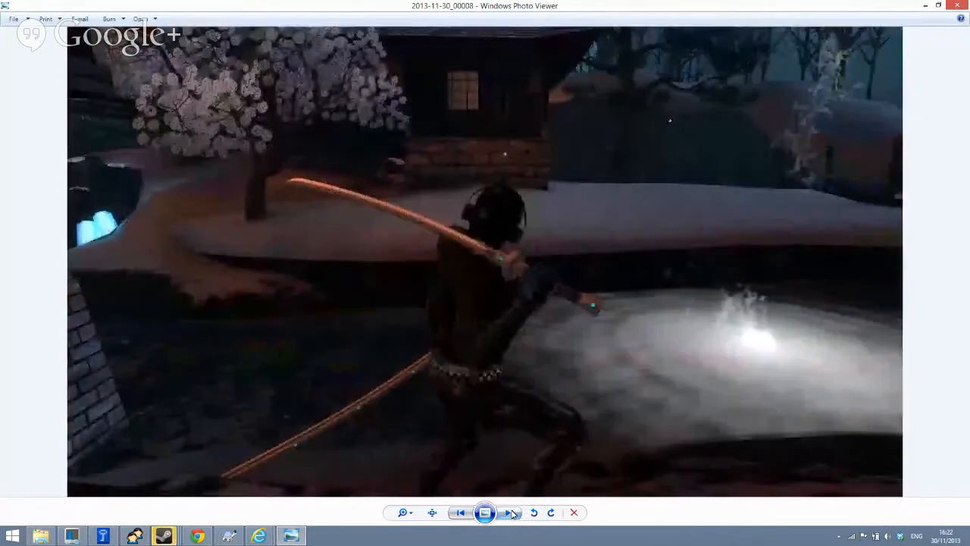
{"action": "left_click", "coordinate": [509, 513]}
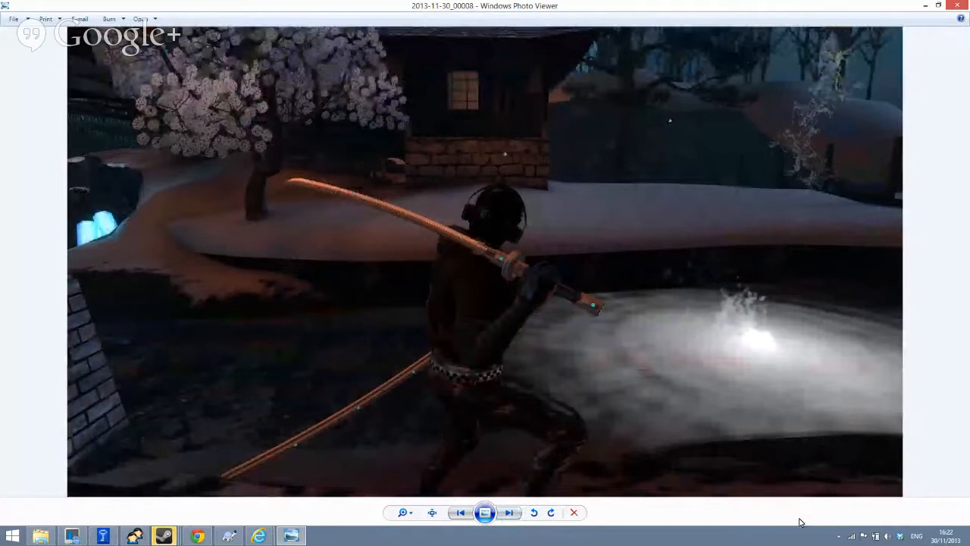
{"action": "left_click", "coordinate": [509, 513]}
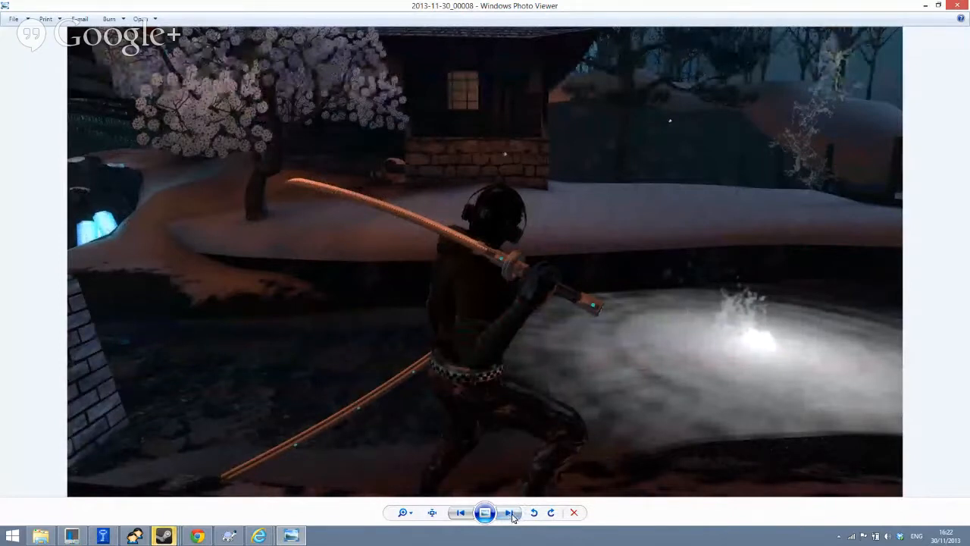
{"action": "left_click", "coordinate": [508, 513]}
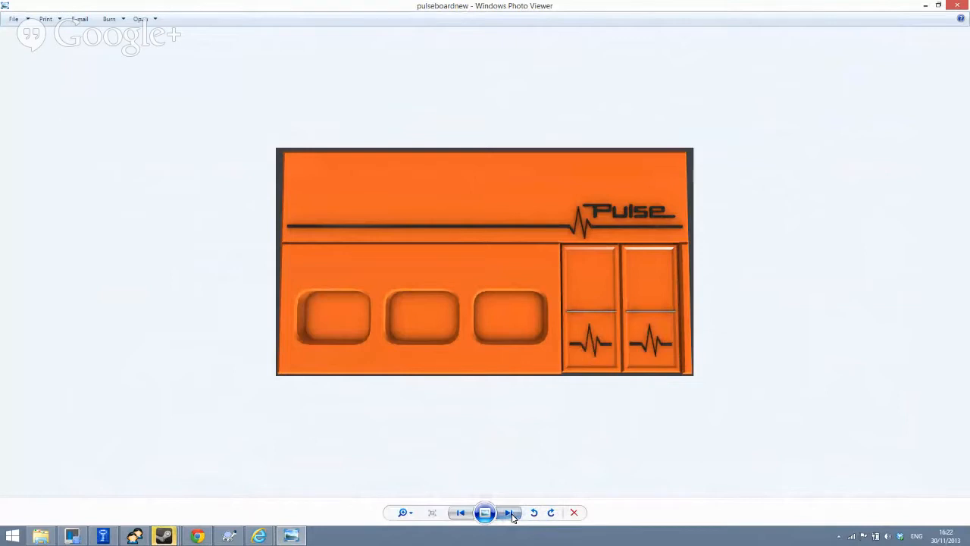
Advance past the pulseboardnew texture to the in-game Pulse storefront screenshot and beyond
{"action": "left_click", "coordinate": [508, 512]}
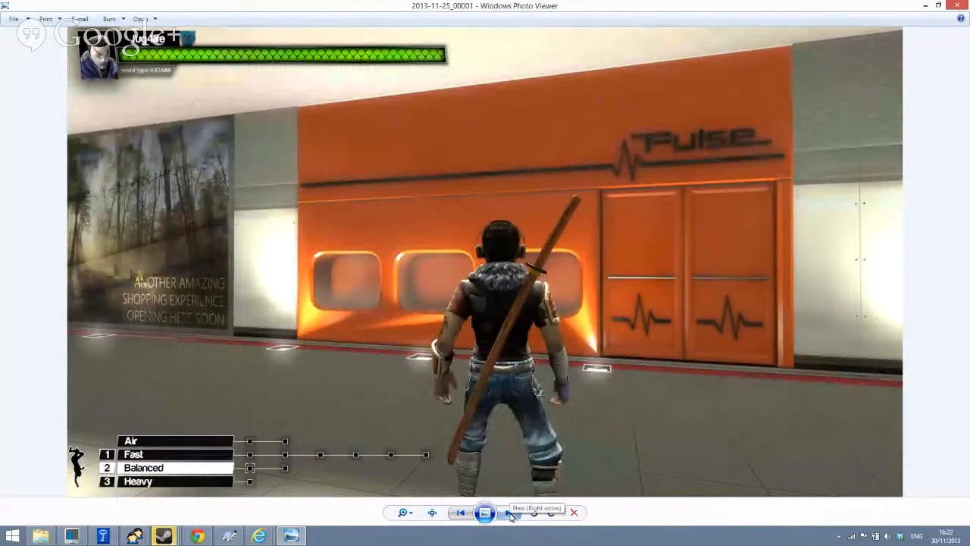
{"action": "left_click", "coordinate": [507, 512]}
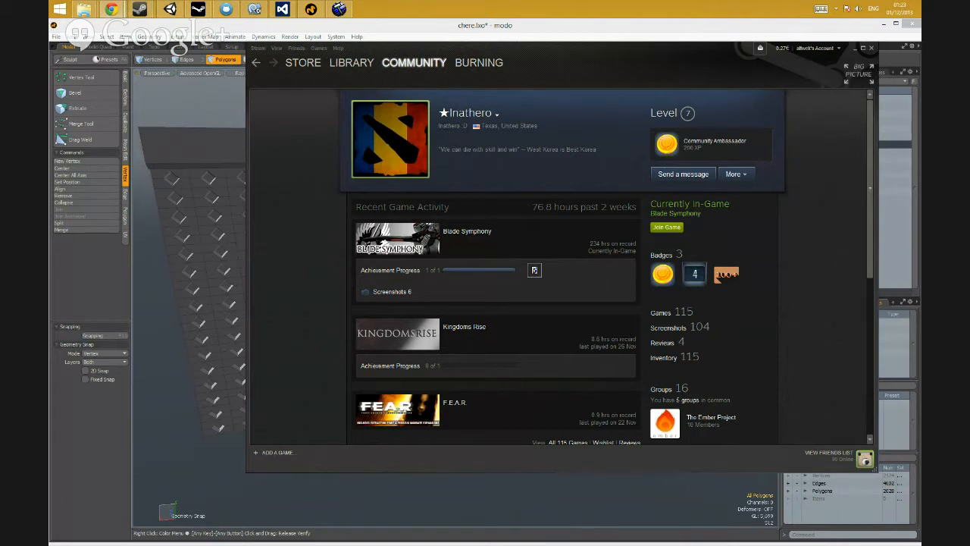
{"action": "mouse_move", "coordinate": [215, 448]}
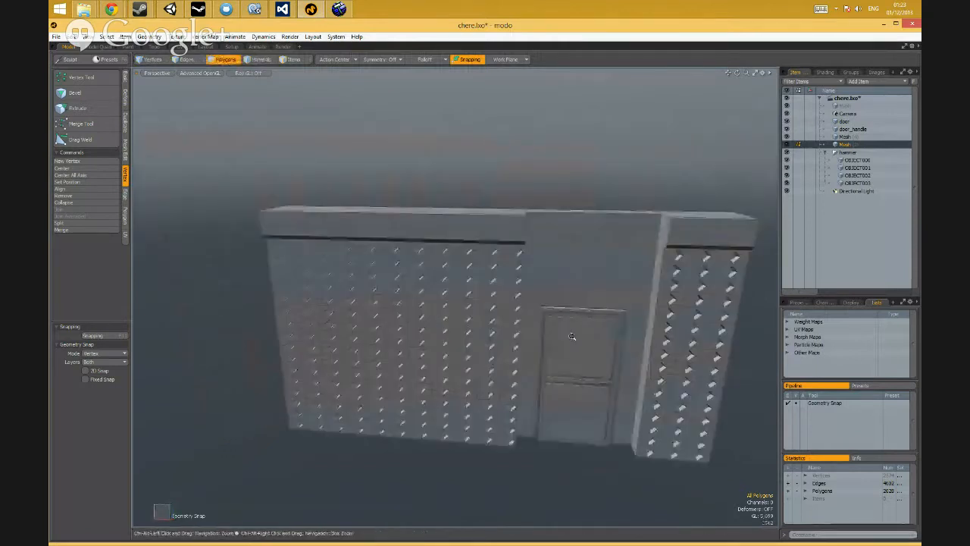
Orbit the studded wall panel in modo to view another side, then return to the Steam profile page
{"action": "left_click_drag", "start_coordinate": [573, 337], "coordinate": [461, 328]}
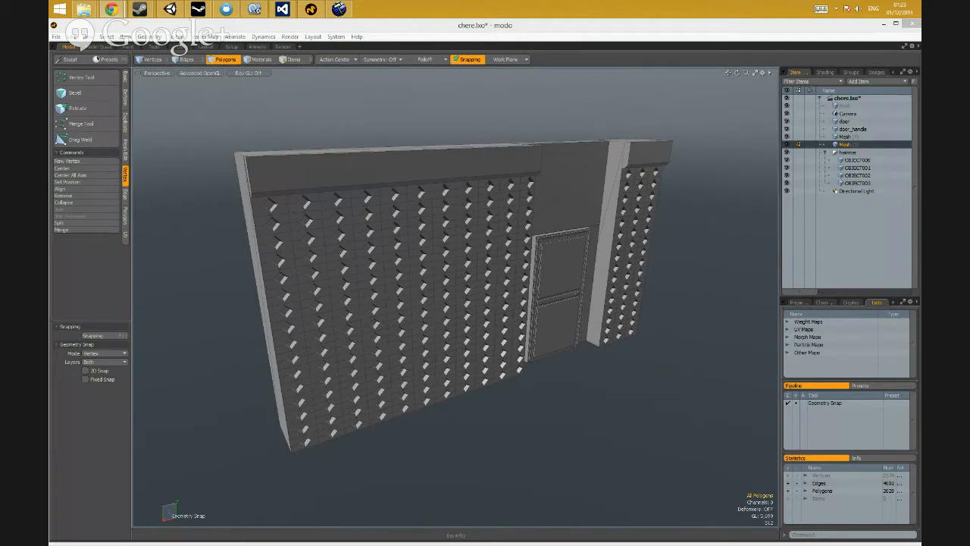
{"action": "left_click", "coordinate": [258, 165]}
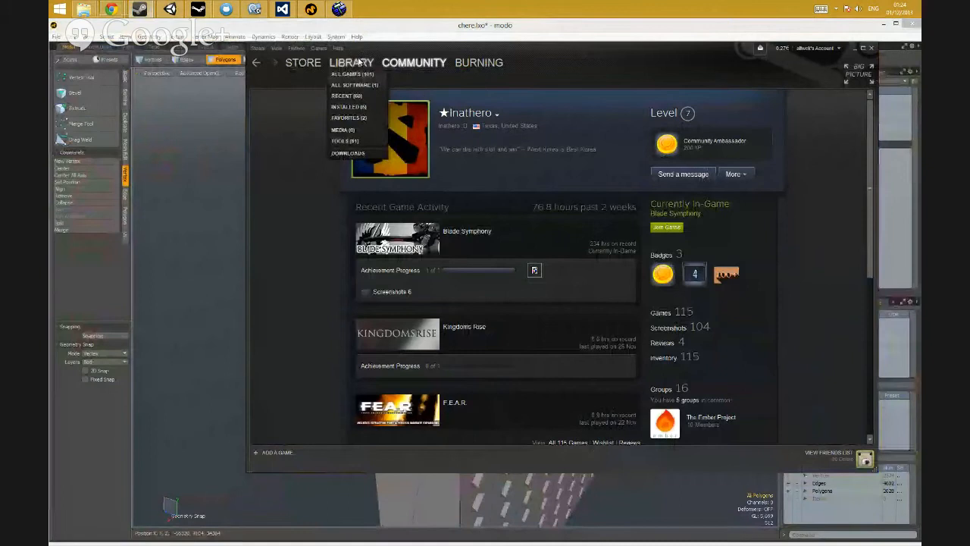
Show the Steam game library categories from the profile page
{"action": "left_click", "coordinate": [352, 73]}
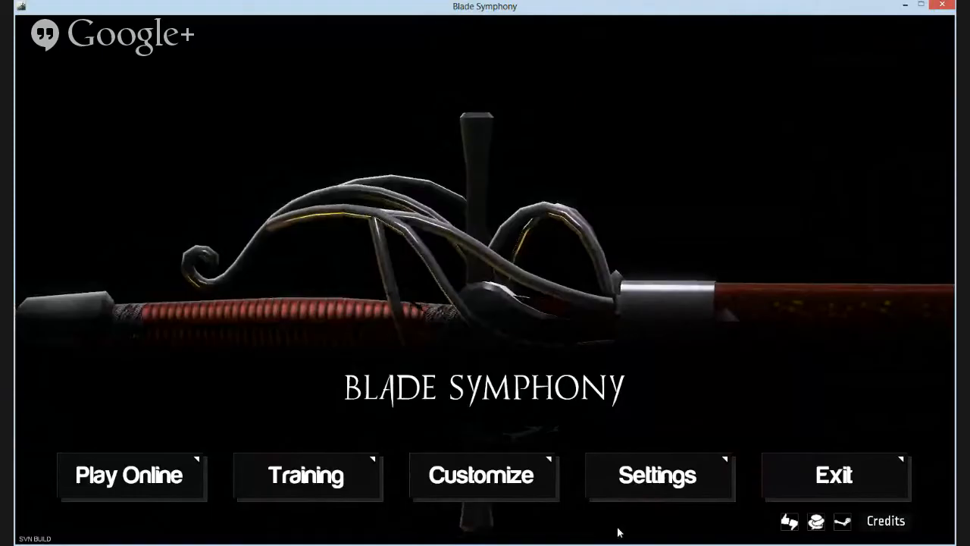
{"action": "left_click", "coordinate": [658, 476]}
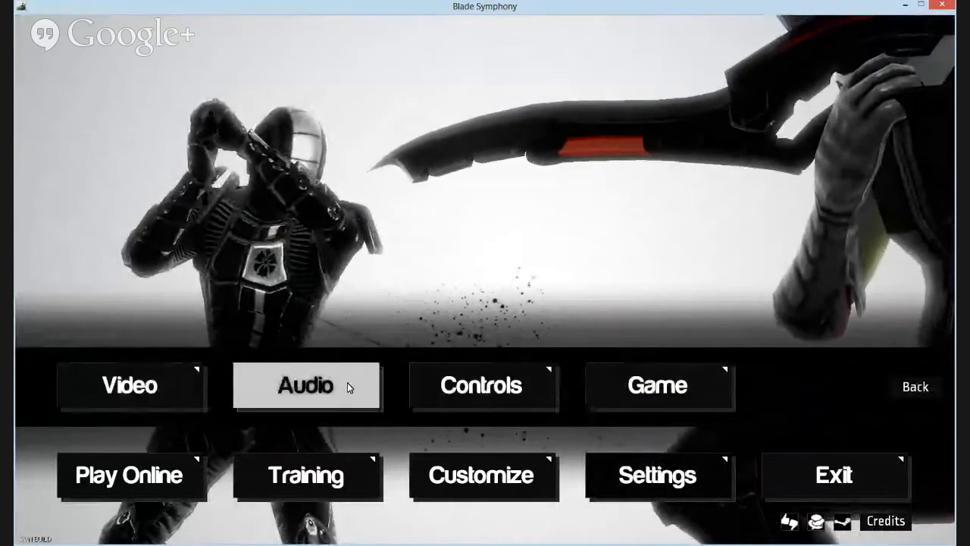
{"action": "left_click", "coordinate": [304, 385]}
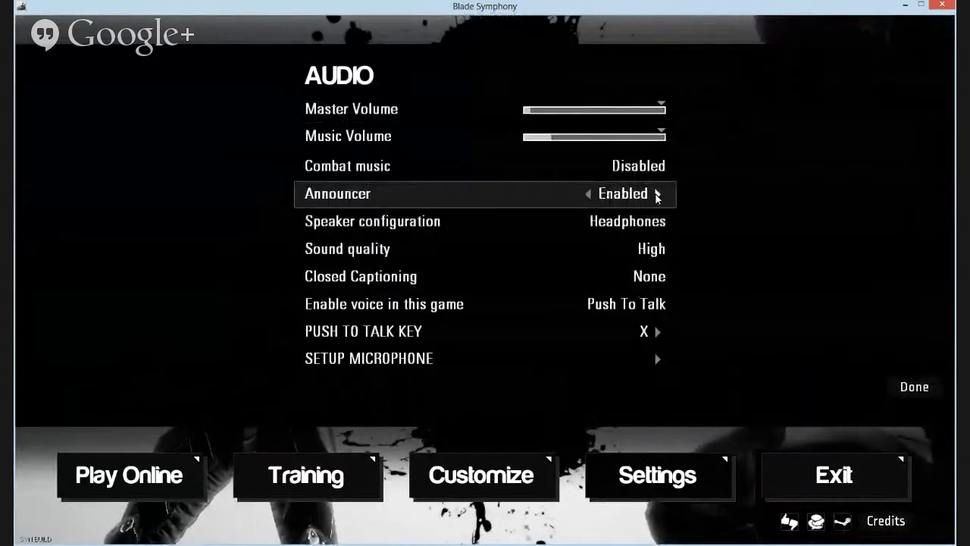
{"action": "mouse_move", "coordinate": [497, 166]}
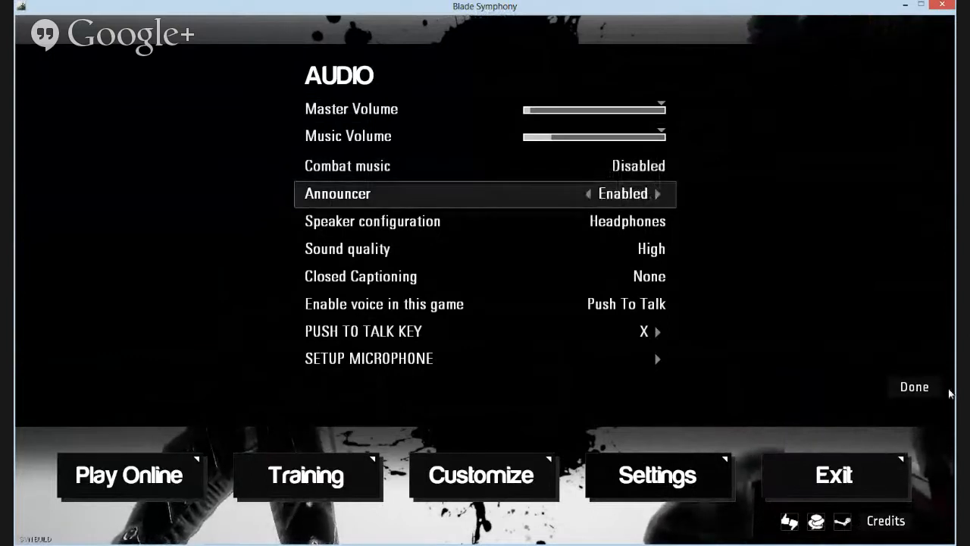
{"action": "left_click", "coordinate": [914, 386]}
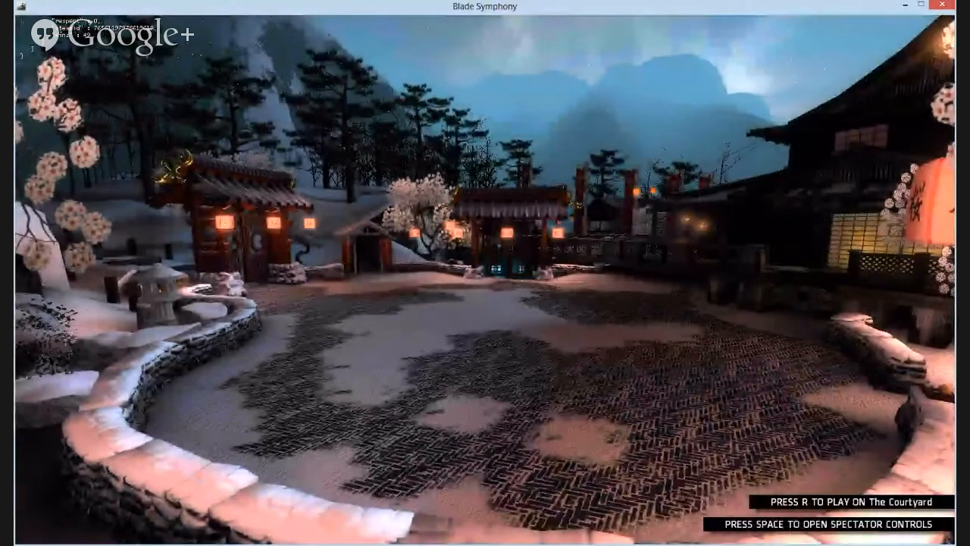
Enter Blade Symphony's Customize screen showing the Phalanx fighter with the Azure Chorus sword
{"action": "key", "text": "r"}
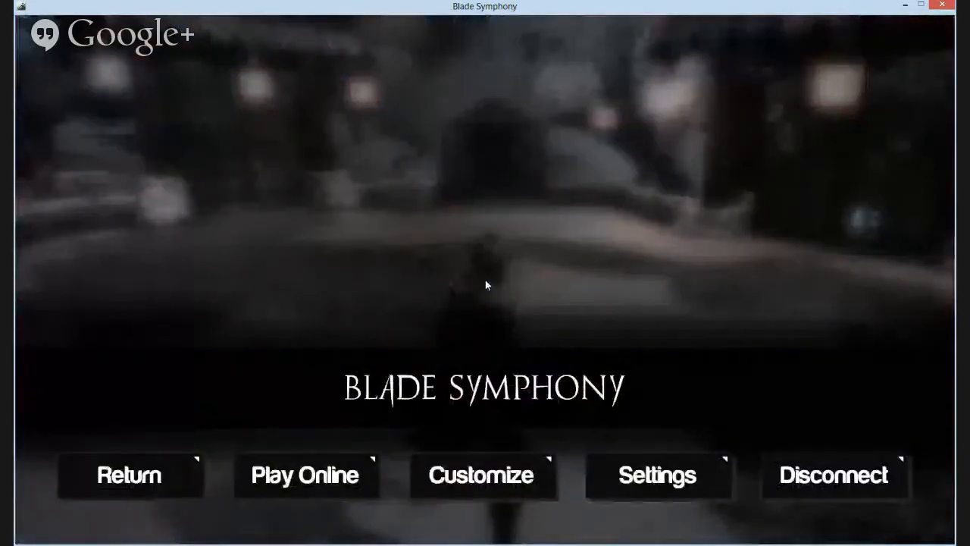
{"action": "left_click", "coordinate": [128, 475]}
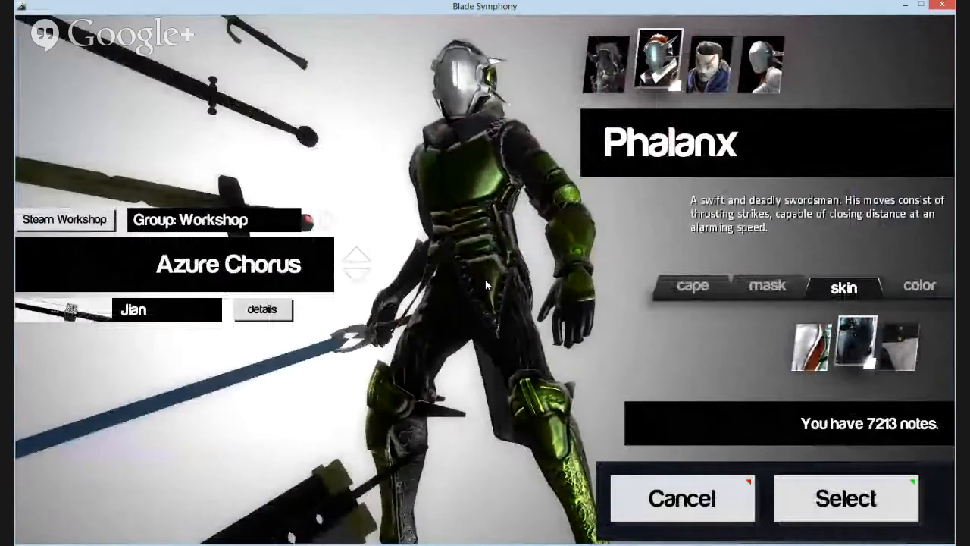
{"action": "left_click", "coordinate": [919, 285]}
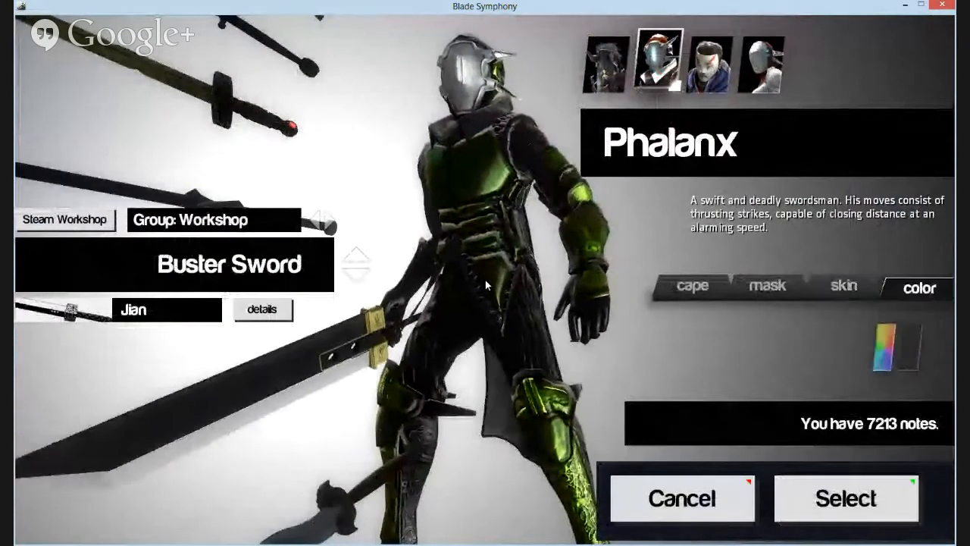
{"action": "left_click", "coordinate": [767, 285]}
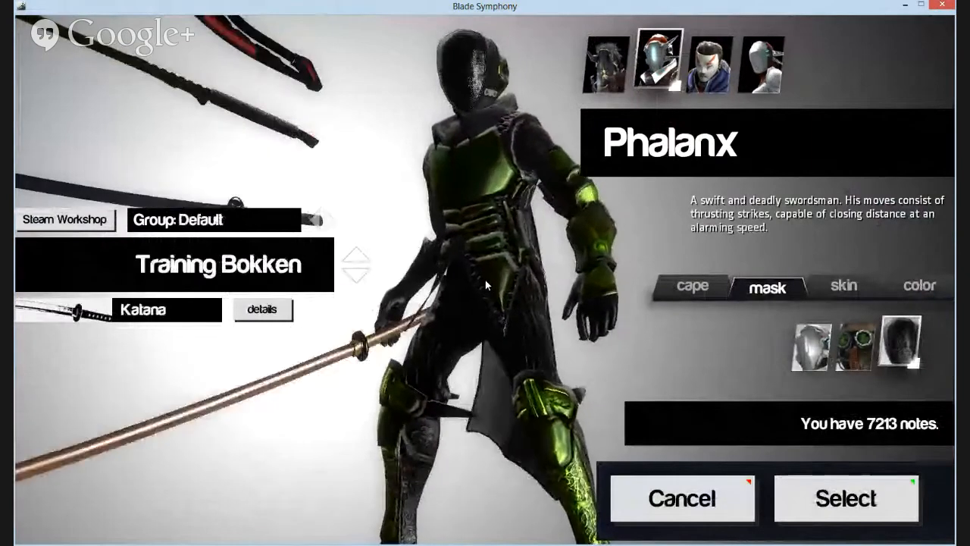
{"action": "left_click", "coordinate": [761, 63]}
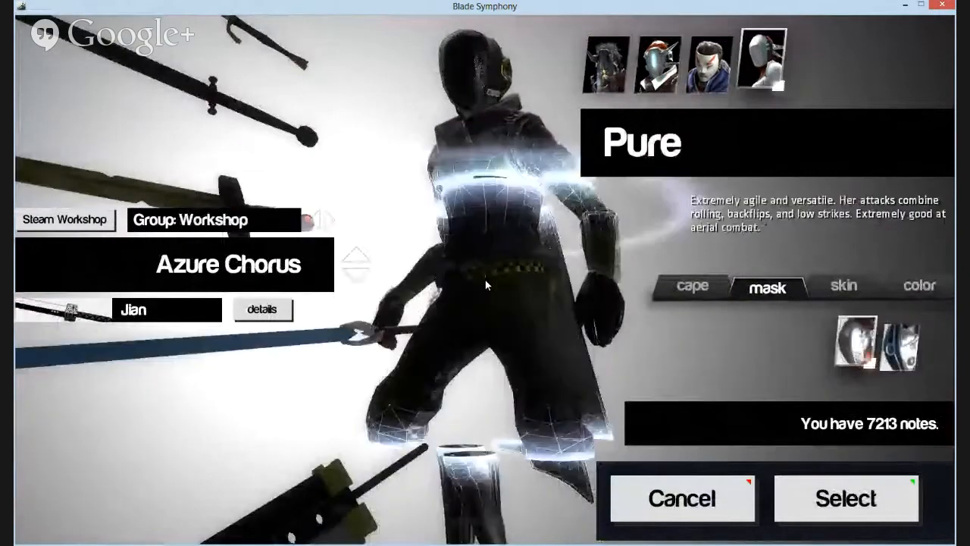
{"action": "left_click", "coordinate": [658, 64]}
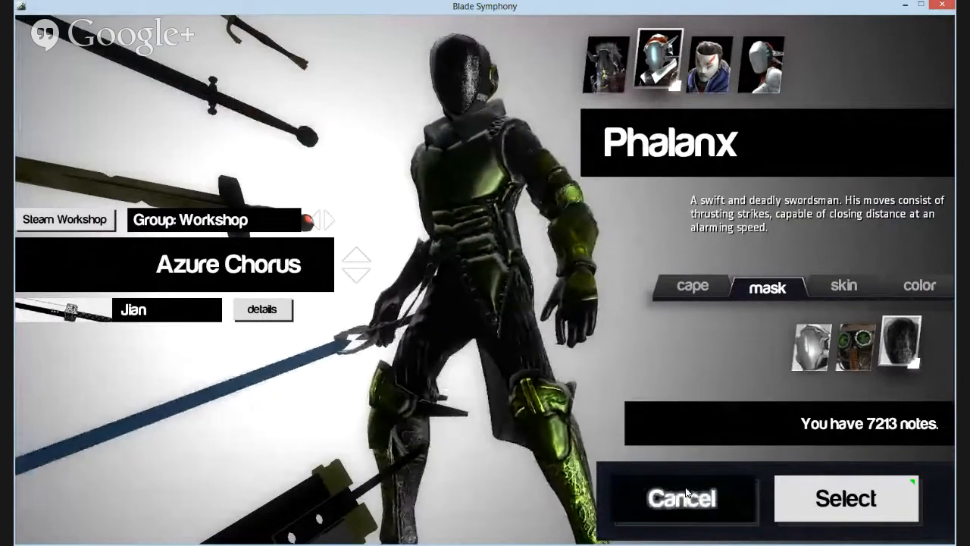
{"action": "left_click", "coordinate": [846, 498]}
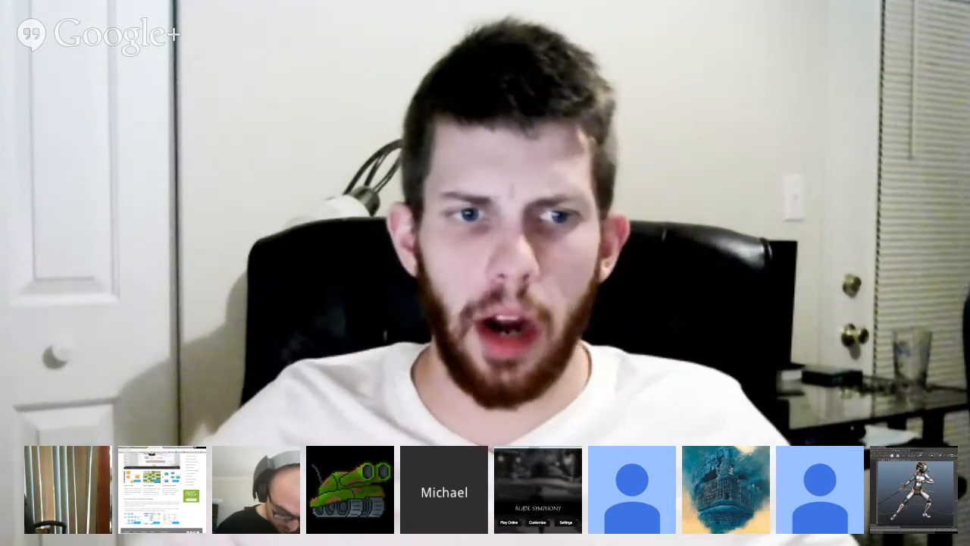
Make the bearded participant's webcam feed the Hangouts main view, then select another thumbnail
{"action": "left_click", "coordinate": [349, 488]}
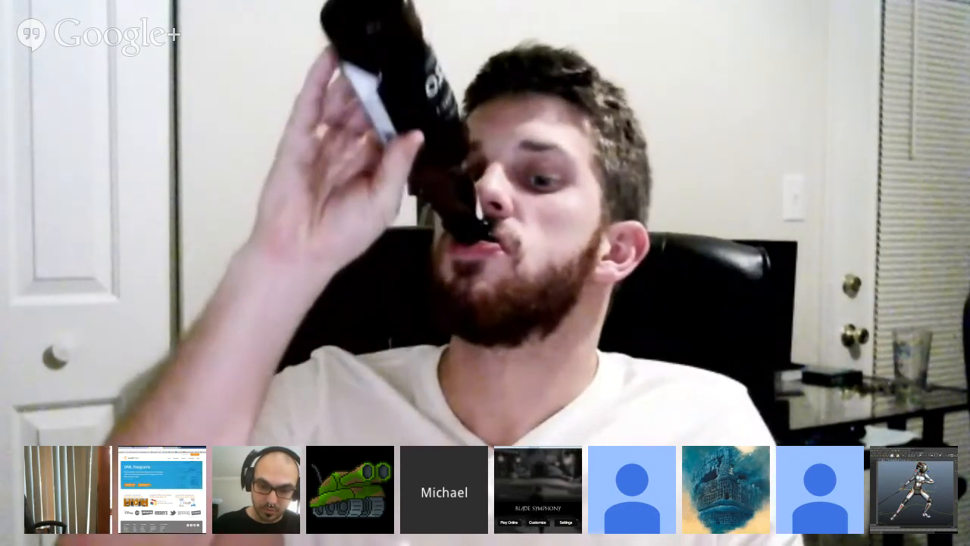
{"action": "left_click", "coordinate": [349, 488]}
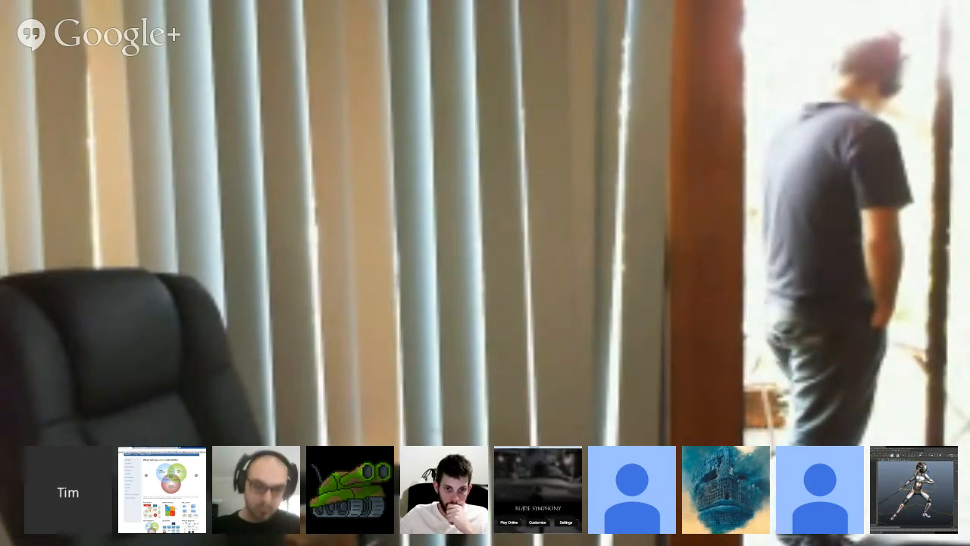
Switch the Hangouts main view to the participant's camera showing the empty chair and window blinds
{"action": "left_click", "coordinate": [349, 489]}
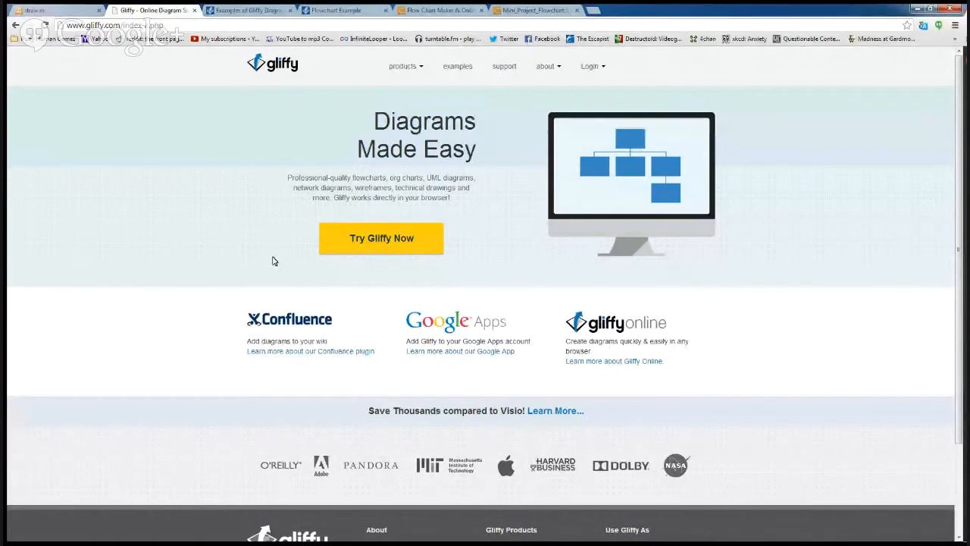
{"action": "mouse_move", "coordinate": [225, 246]}
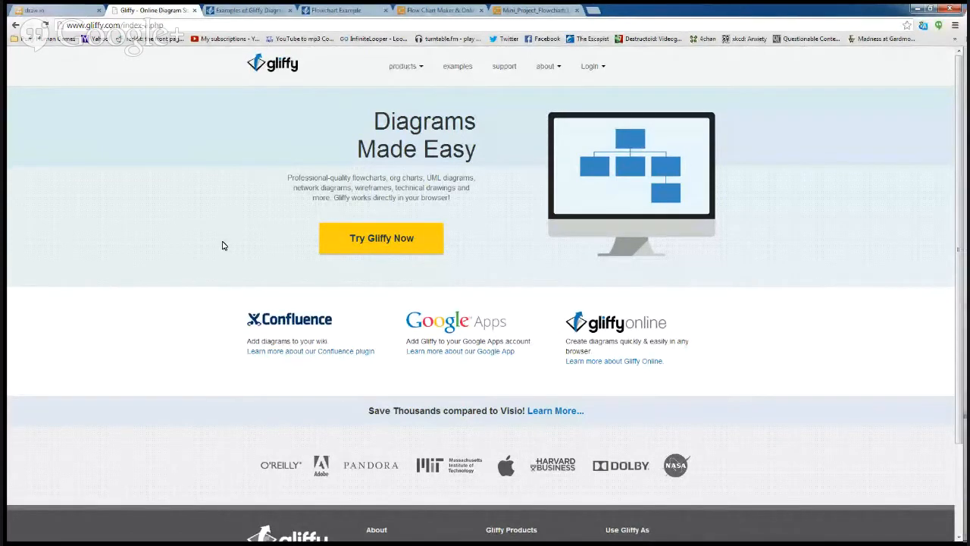
{"action": "mouse_move", "coordinate": [320, 186]}
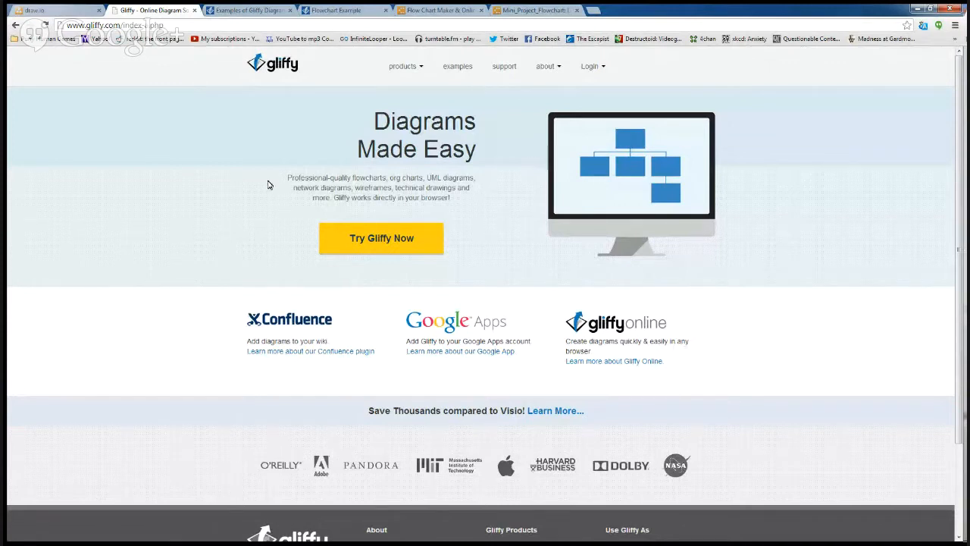
{"action": "mouse_move", "coordinate": [246, 86]}
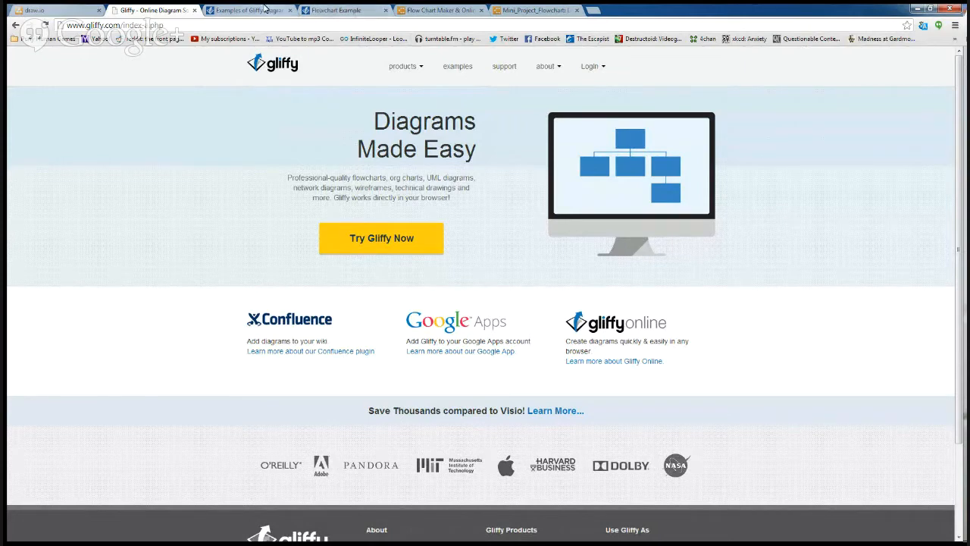
{"action": "left_click", "coordinate": [245, 9]}
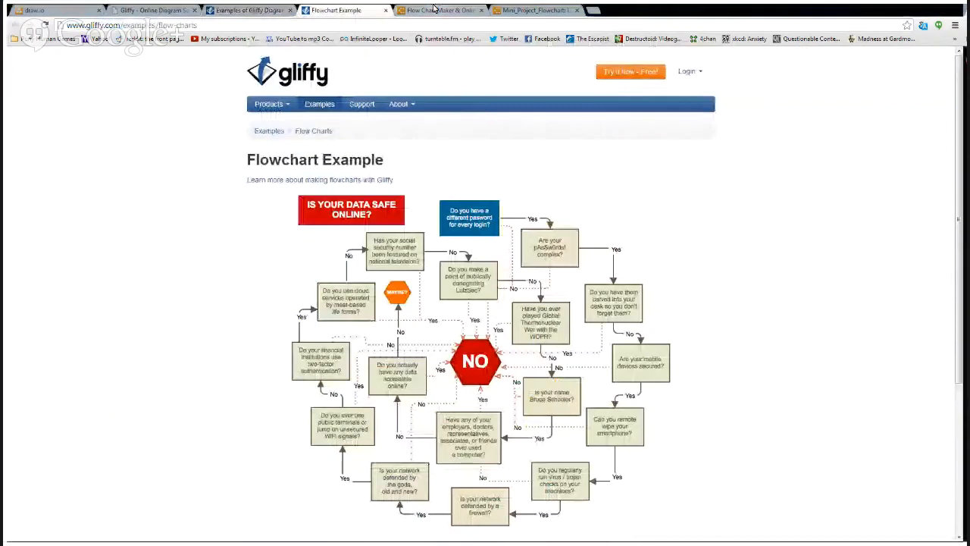
Bring the Lucidchart home page tab to the front in the shared browser
{"action": "left_click", "coordinate": [33, 9]}
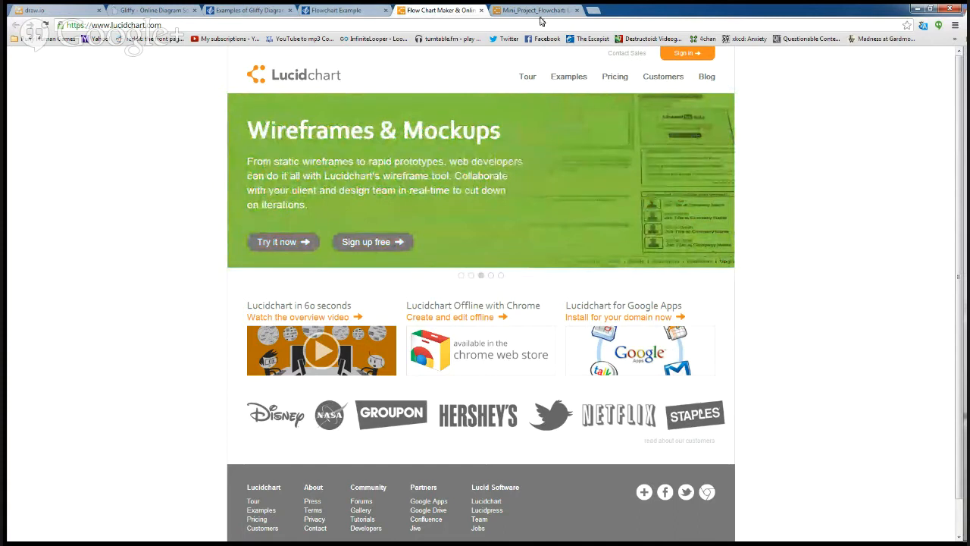
Bring up the Mini_Project_Flowchart diagram and scroll down through its decision branches
{"action": "left_click", "coordinate": [534, 9]}
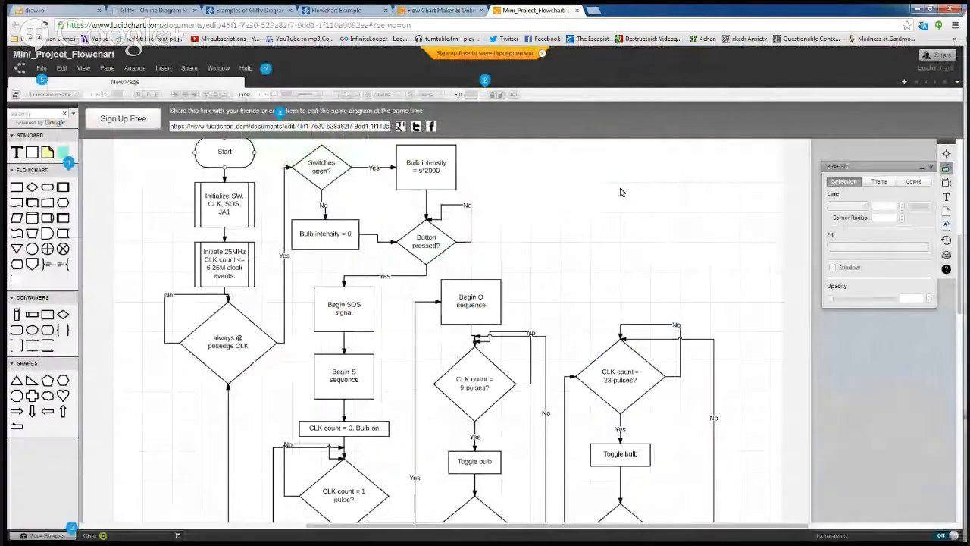
{"action": "scroll", "scroll_direction": "down", "scroll_amount": 3}
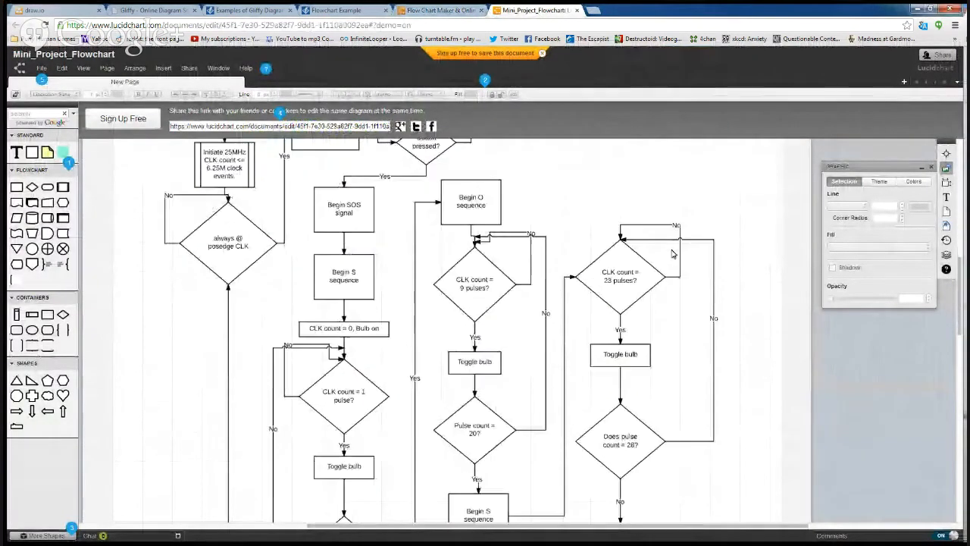
{"action": "mouse_move", "coordinate": [654, 259]}
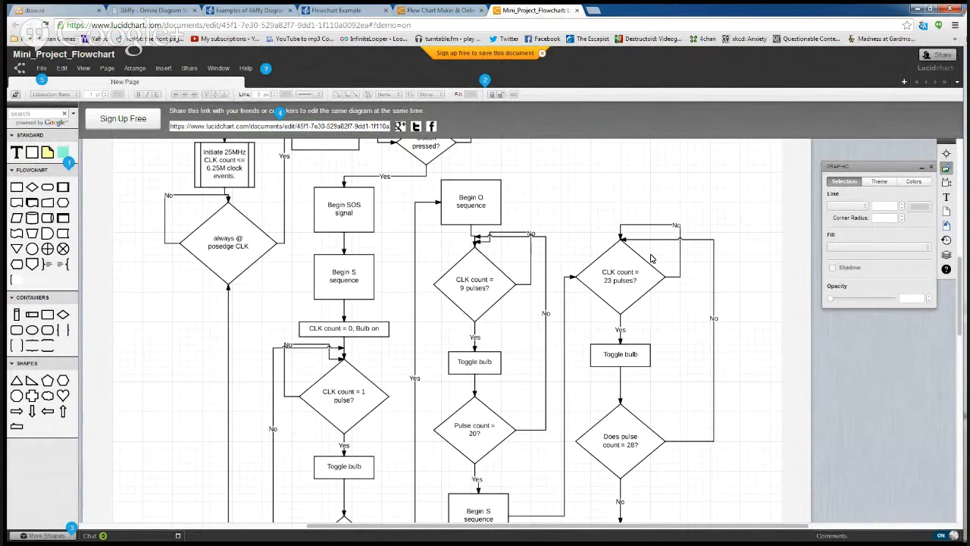
{"action": "mouse_move", "coordinate": [640, 251]}
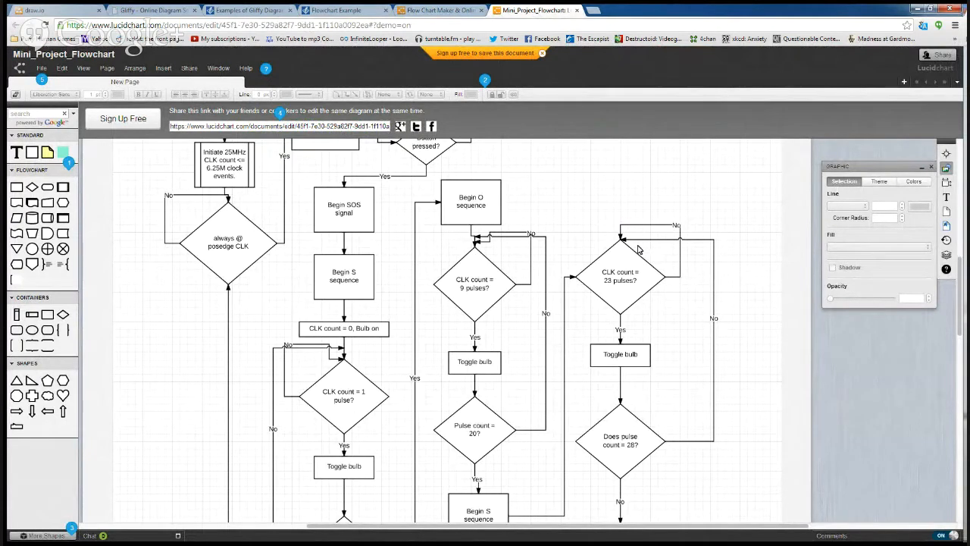
{"action": "mouse_move", "coordinate": [614, 215]}
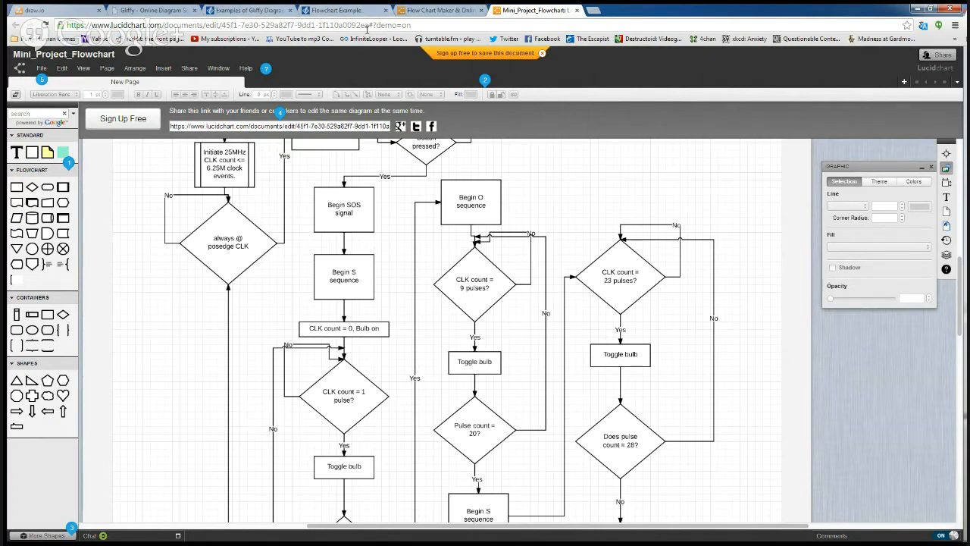
Advance to the next image, the render of three green suitcases
{"action": "left_click", "coordinate": [245, 10]}
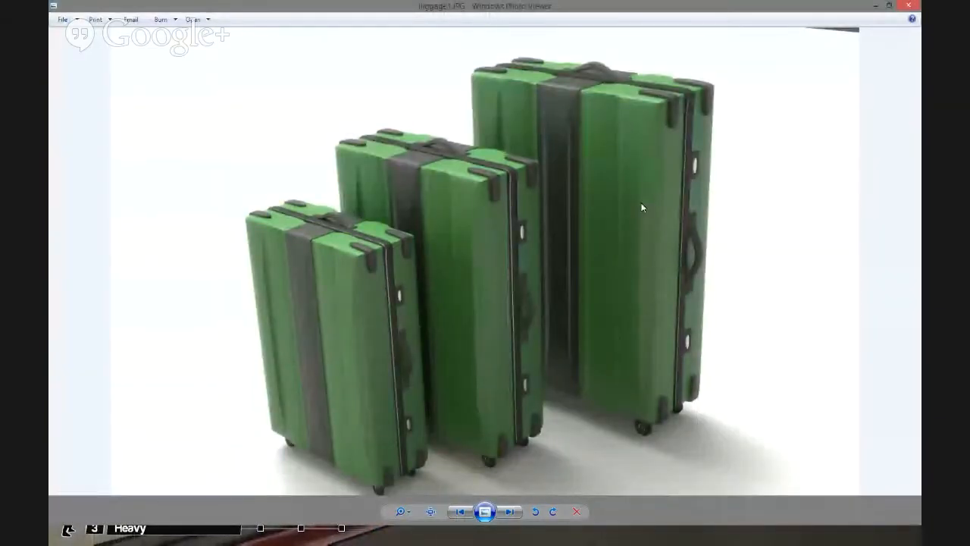
Advance to the next image, approxmap.jpg, the grey level-map blockout
{"action": "left_click", "coordinate": [510, 513]}
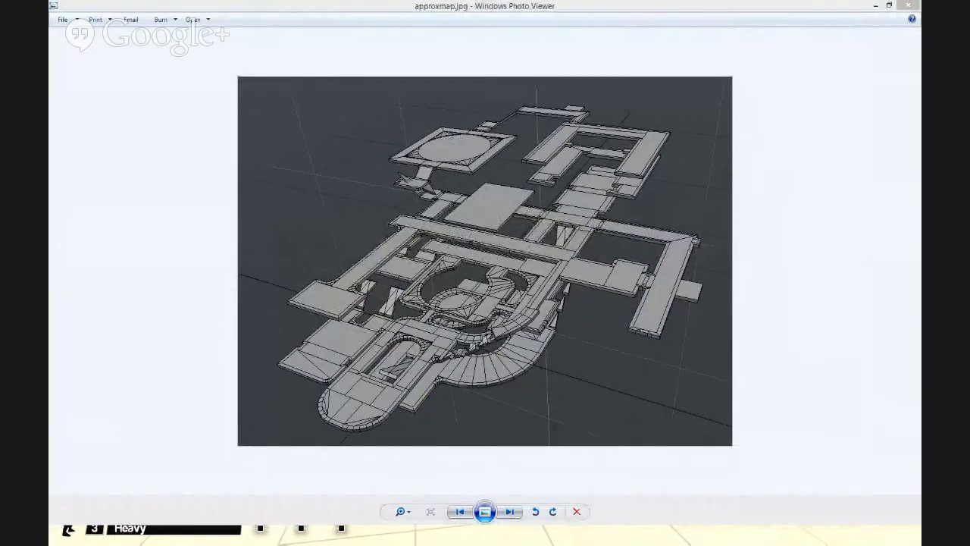
{"action": "left_click", "coordinate": [509, 513]}
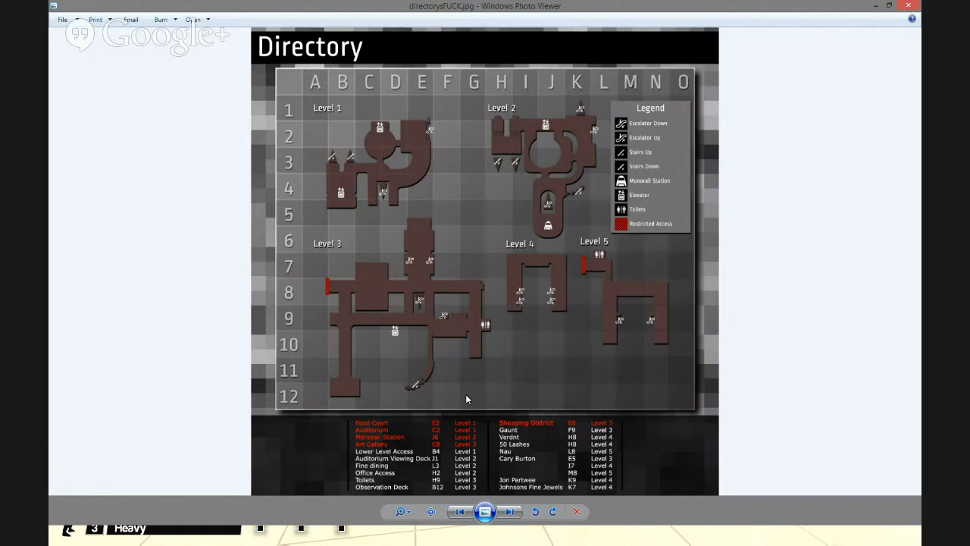
{"action": "mouse_move", "coordinate": [573, 382]}
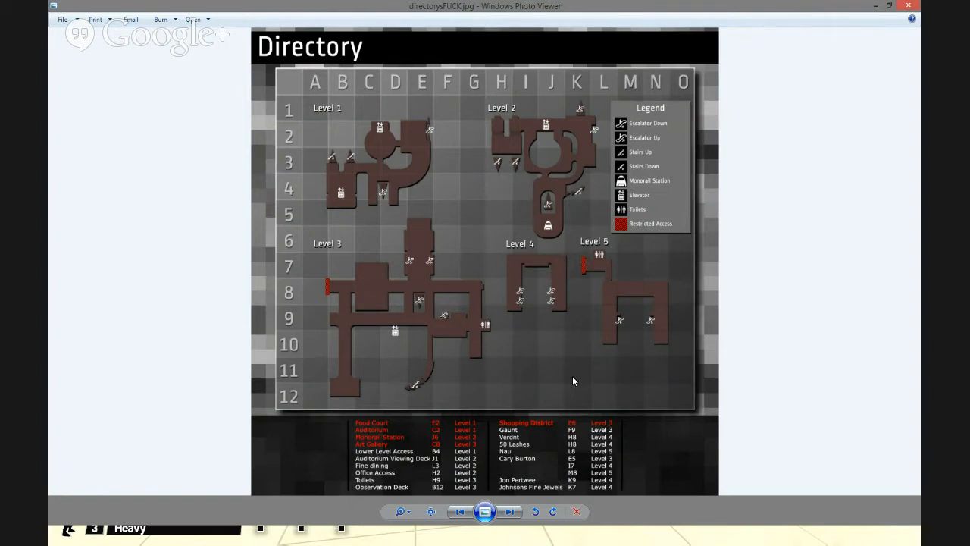
{"action": "mouse_move", "coordinate": [488, 337]}
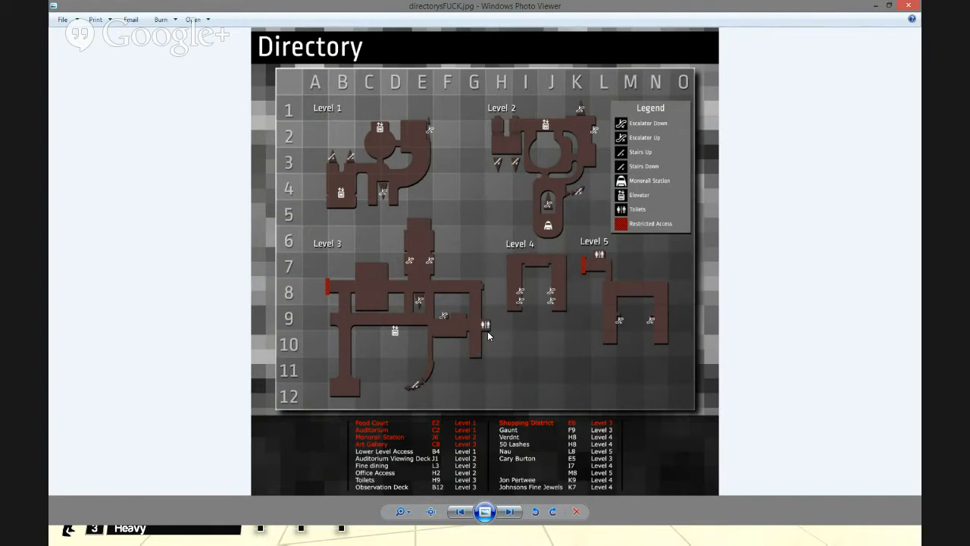
{"action": "mouse_move", "coordinate": [528, 403]}
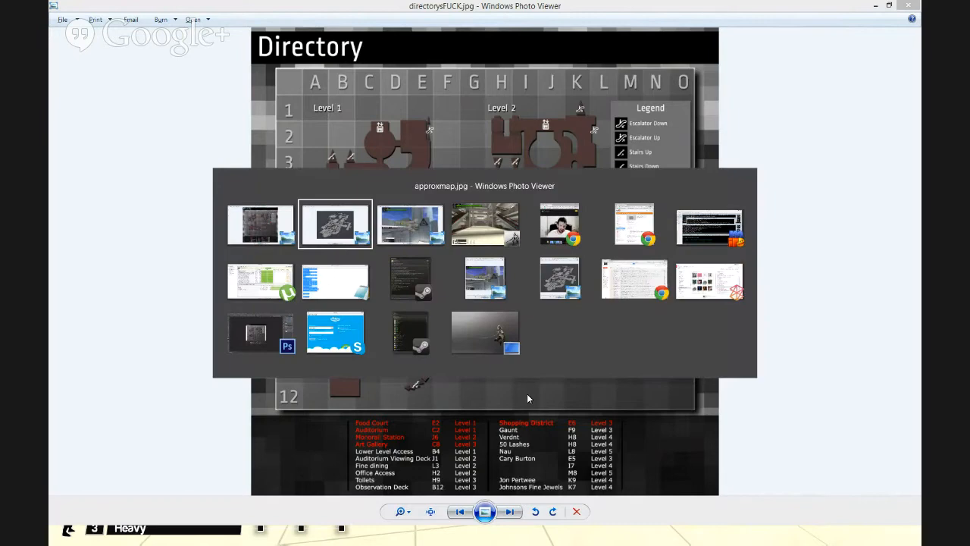
Switch to Photoshop's Directory map document and bring up its File menu
{"action": "double_click", "coordinate": [335, 225]}
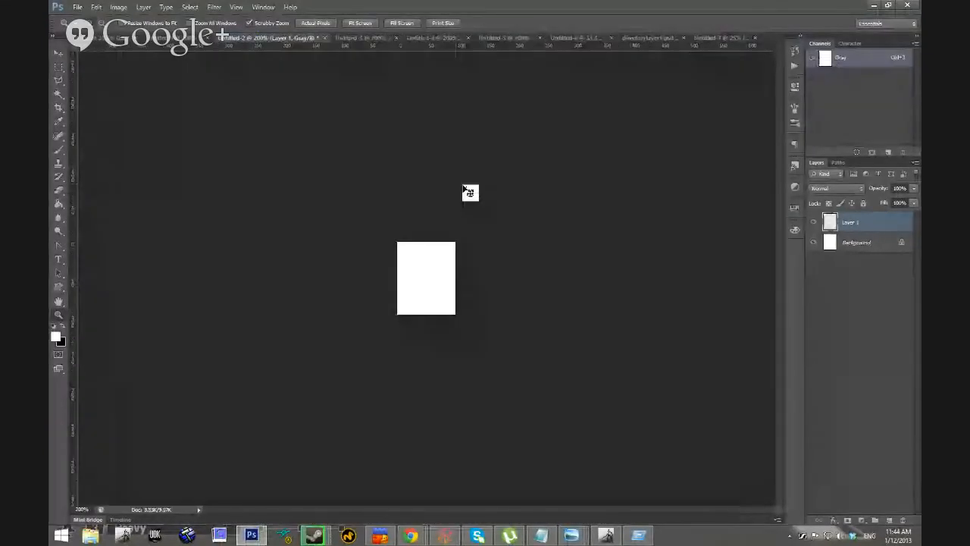
{"action": "left_click", "coordinate": [76, 6]}
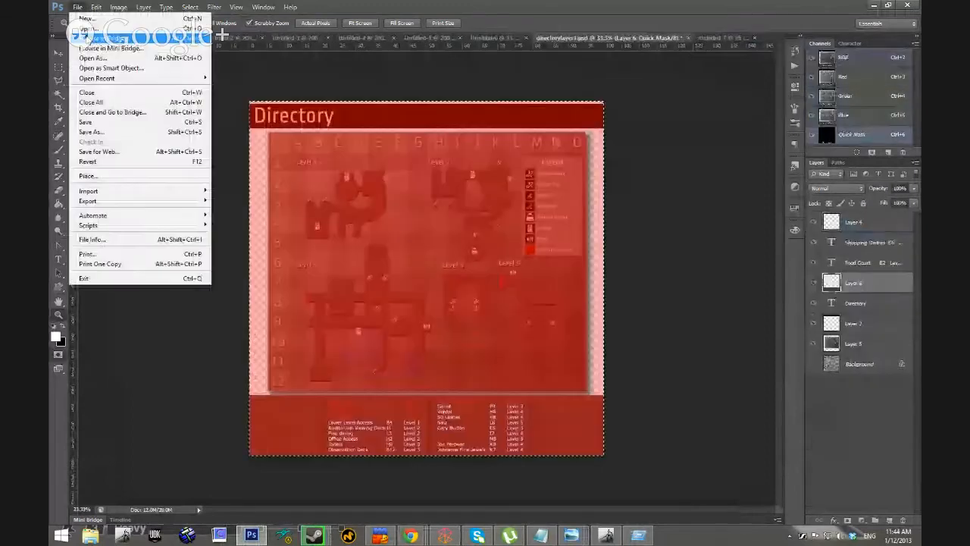
Enter the d:\PHG\ path and accept the suggested Blade Symphony folder, launching Half-Life Model Viewer
{"action": "left_click", "coordinate": [88, 28]}
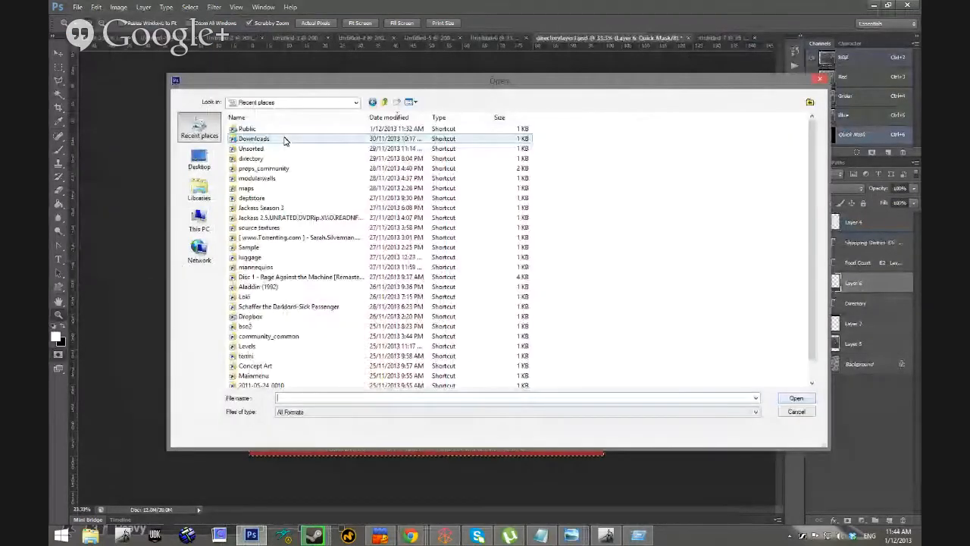
{"action": "mouse_move", "coordinate": [337, 144]}
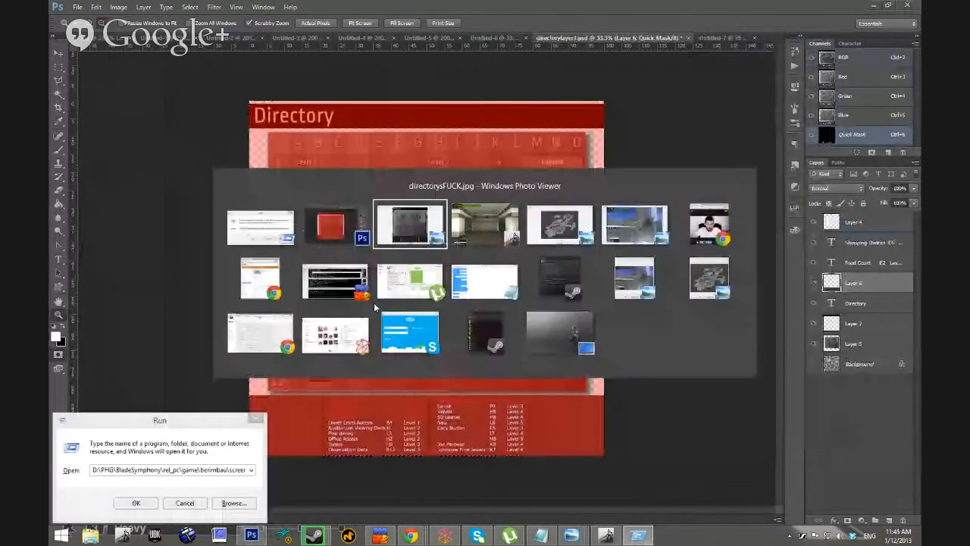
{"action": "left_click", "coordinate": [137, 503]}
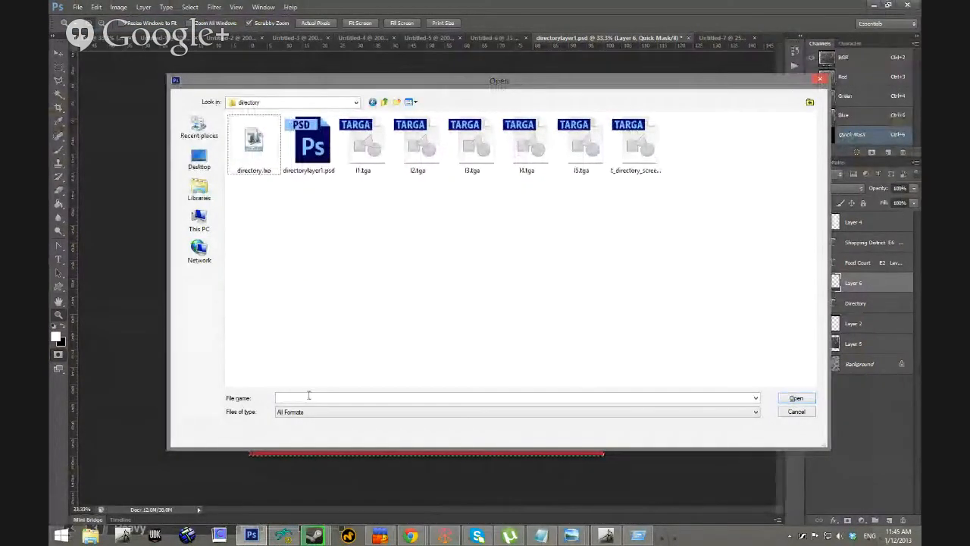
{"action": "type", "text": "d:\\PHG\\BladeSymphony\\rel_pc\\"}
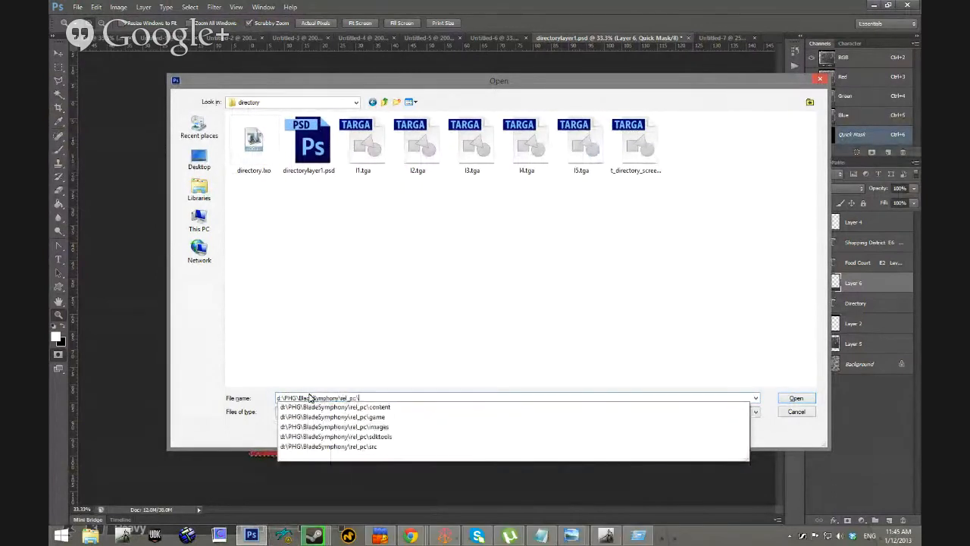
{"action": "left_click", "coordinate": [332, 417]}
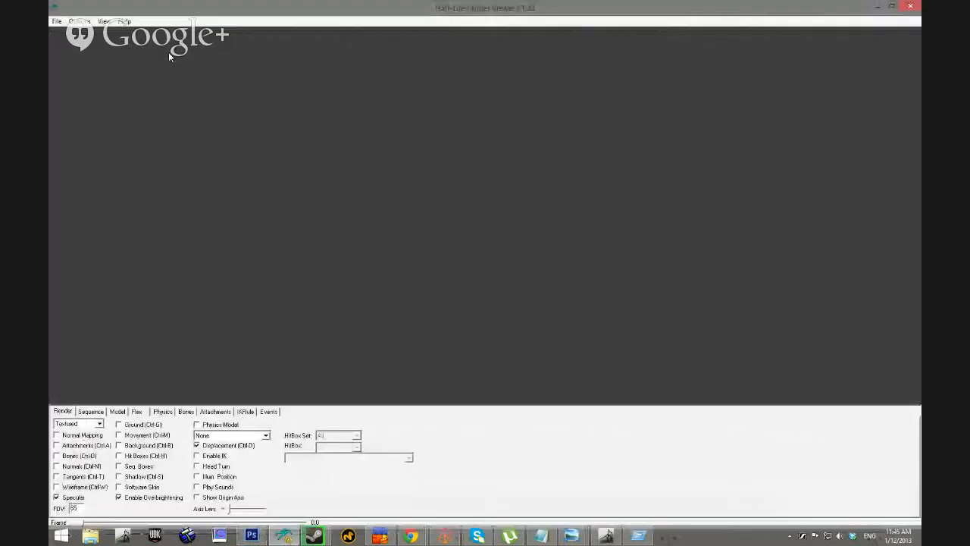
Load the wall screen prop .mdl from models/props_community into the viewer
{"action": "left_click", "coordinate": [57, 21]}
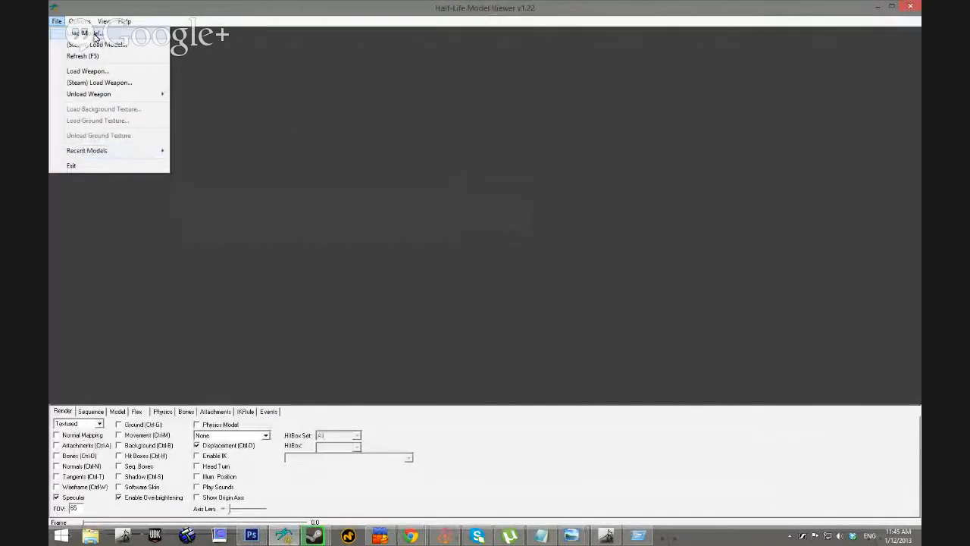
{"action": "left_click", "coordinate": [85, 34]}
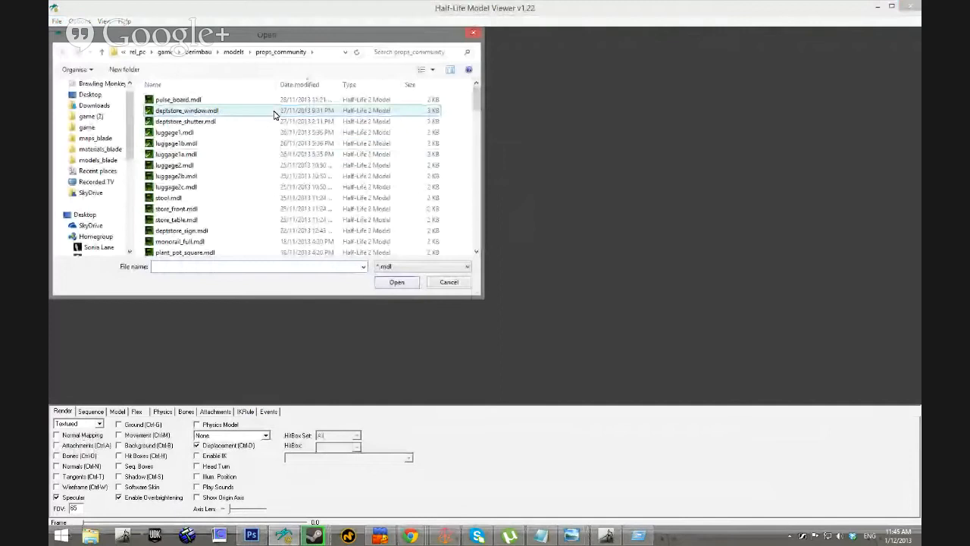
{"action": "left_click", "coordinate": [176, 142]}
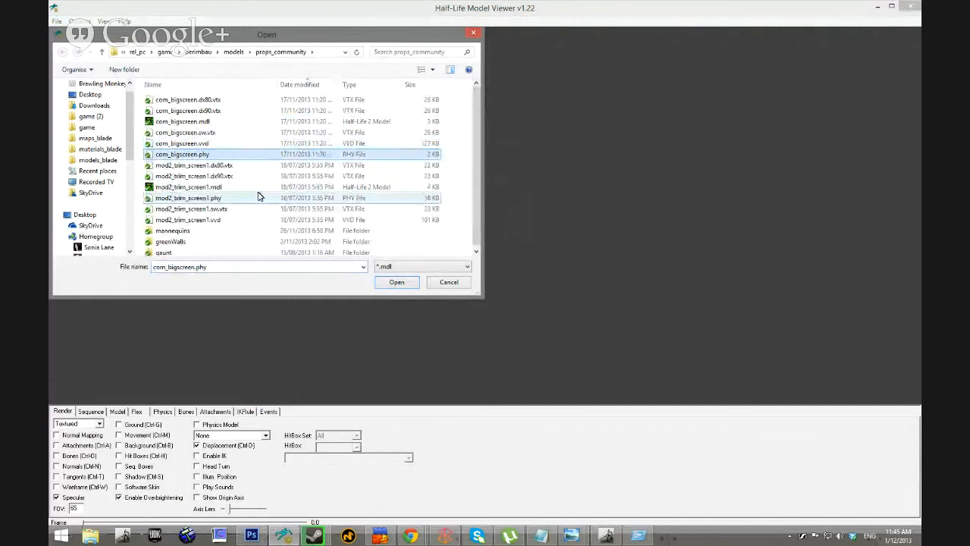
{"action": "left_click", "coordinate": [398, 282]}
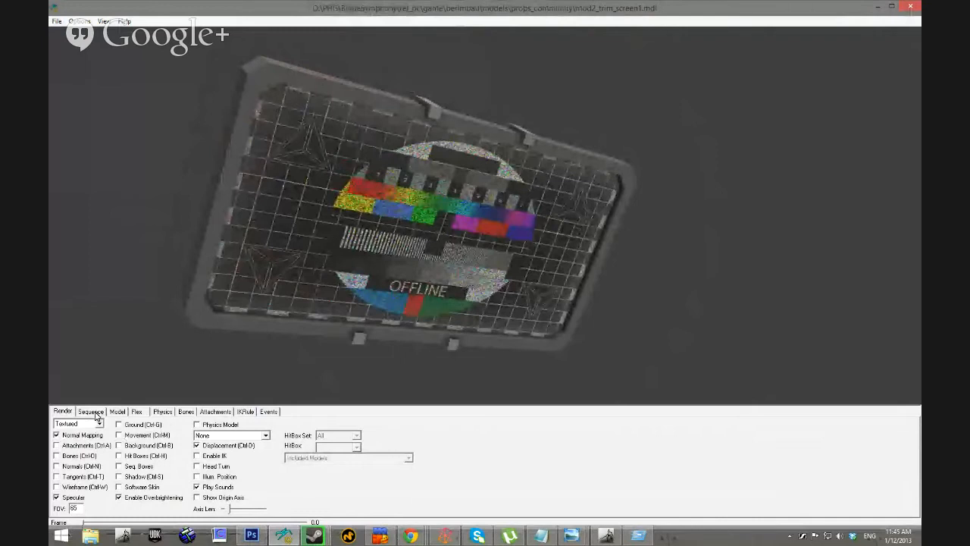
Switch the screen prop to the Female Toilets 'ACCESS DENIED DURING LOCKDOWN' skin
{"action": "left_click", "coordinate": [116, 411]}
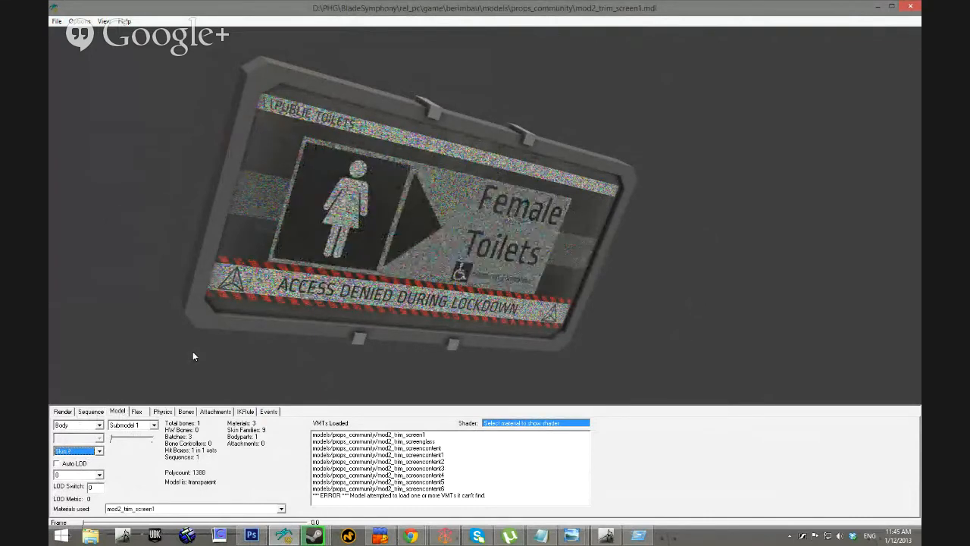
{"action": "left_click", "coordinate": [98, 450]}
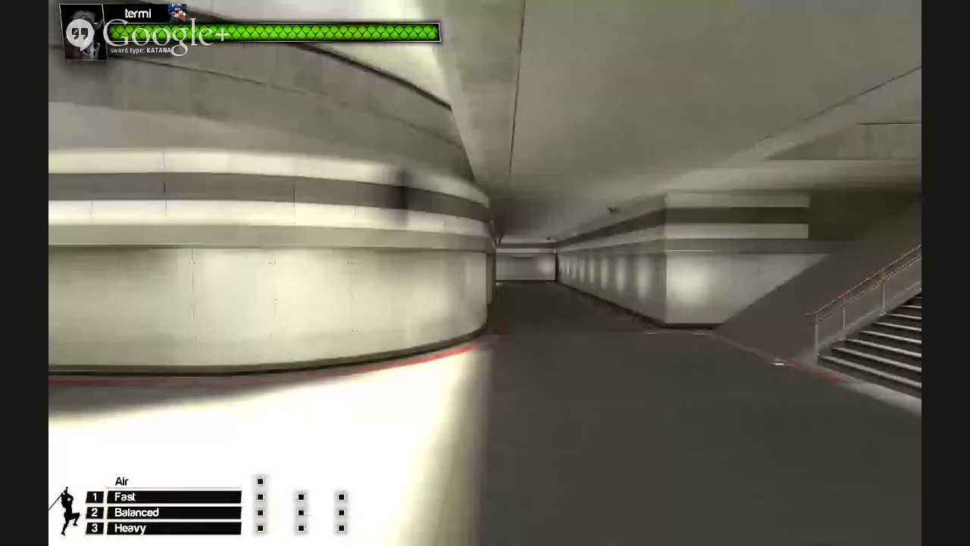
{"action": "mouse_move", "coordinate": [485, 273]}
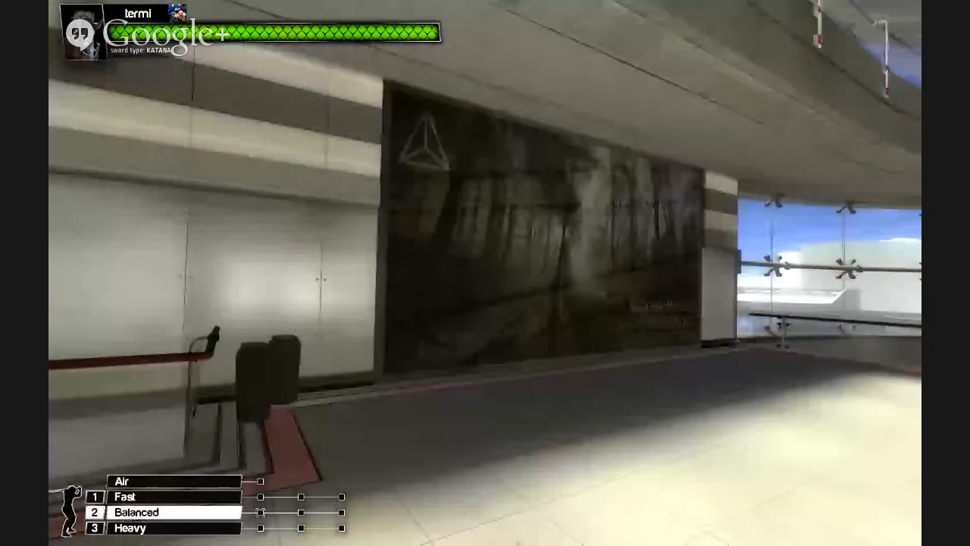
{"action": "mouse_move", "coordinate": [485, 273]}
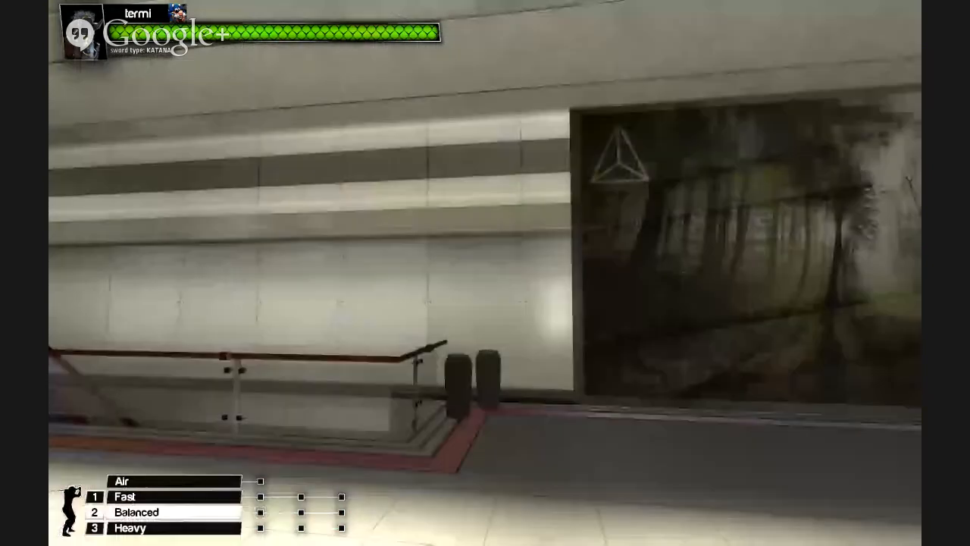